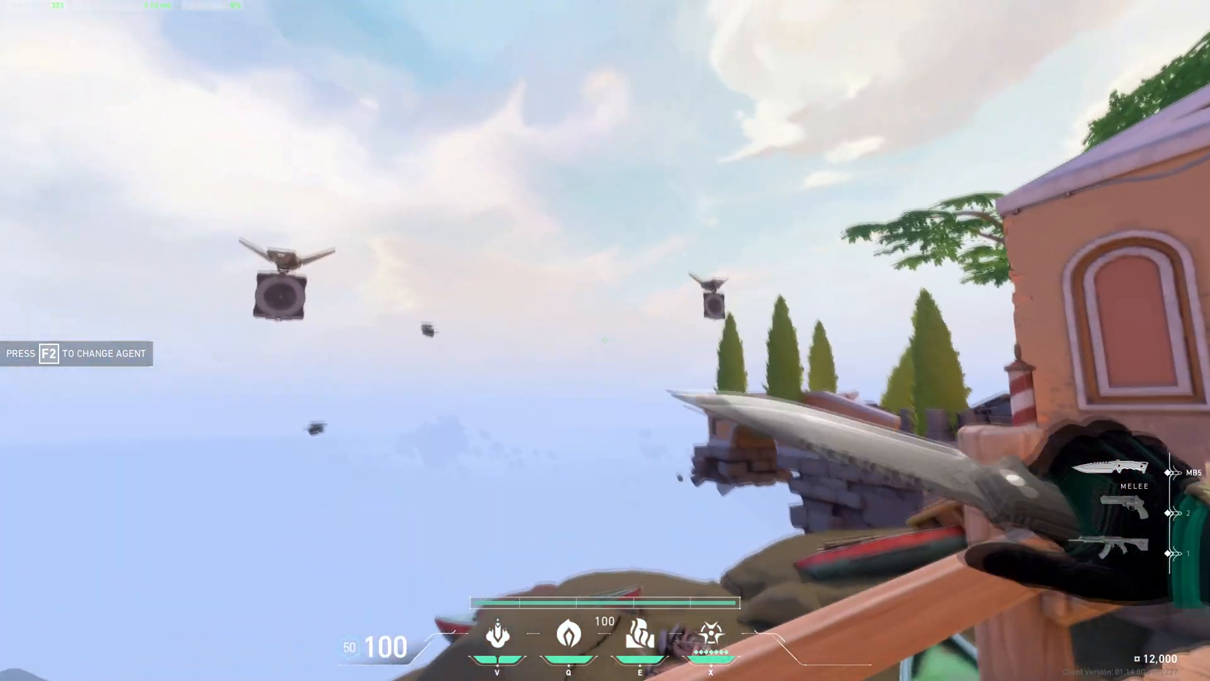
Switch weapons in the practice range before heading to the settings.
key("1")
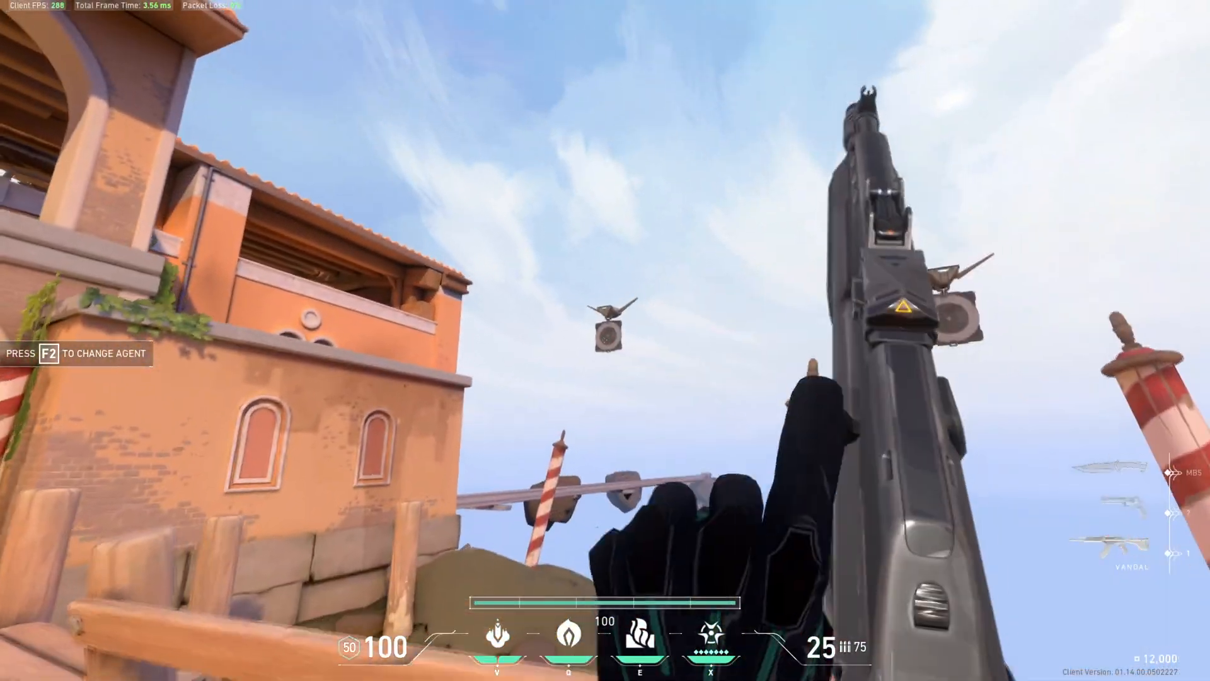
key("3")
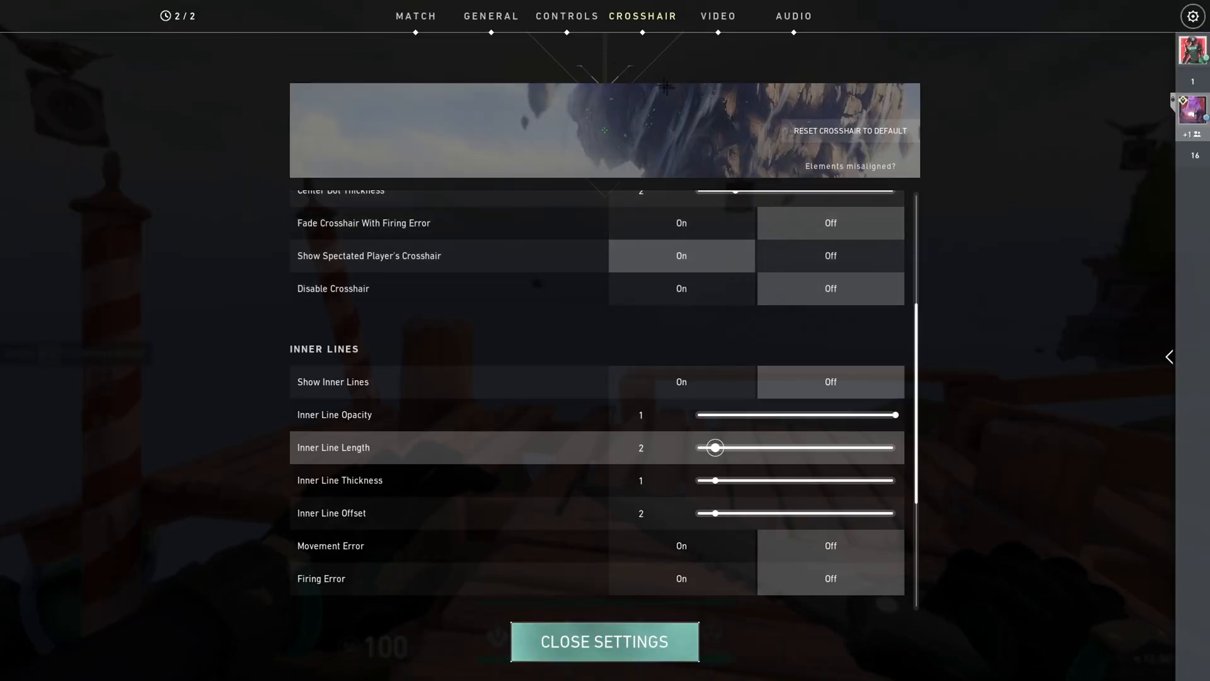
Keep Display Mode on Fullscreen and Resolution at native 1,920 x 1,080 16:9 (165Hz).
left_click(718, 16)
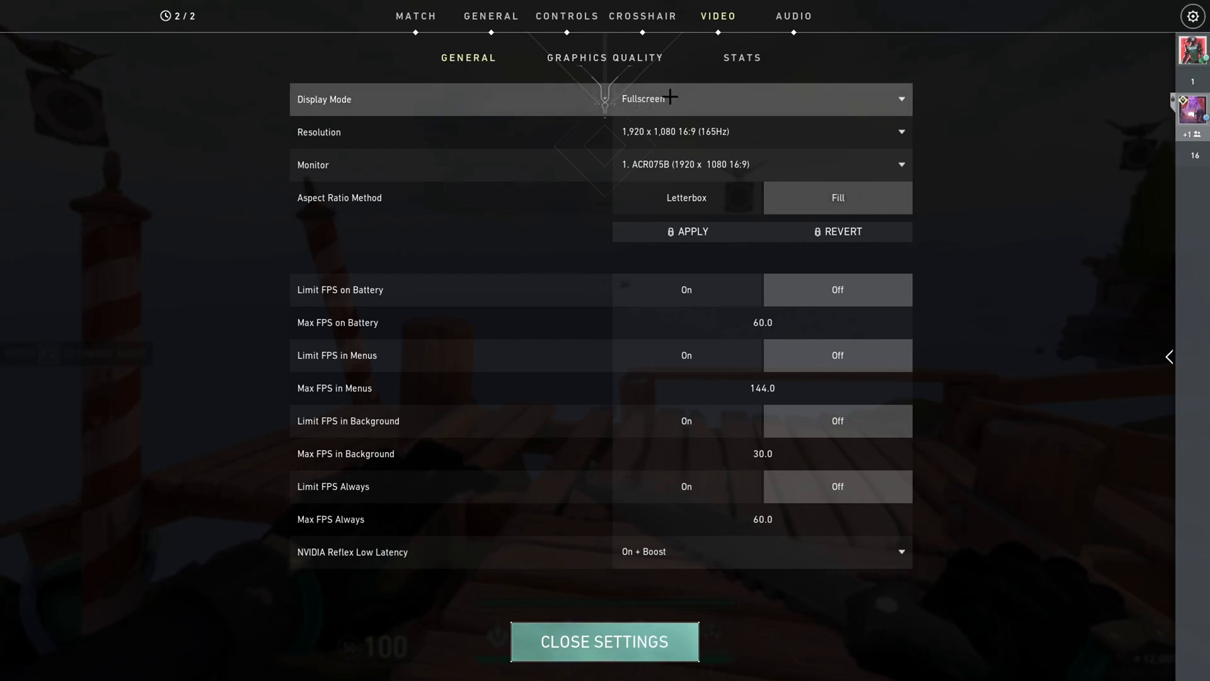
left_click(760, 99)
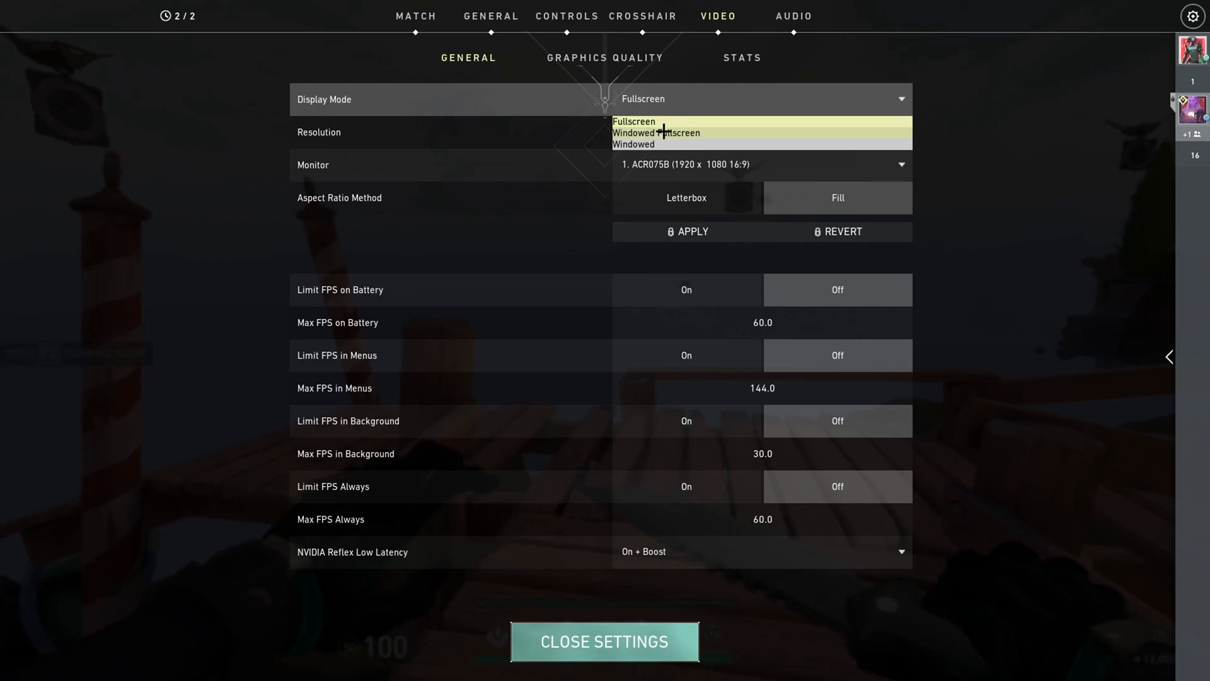
left_click(634, 121)
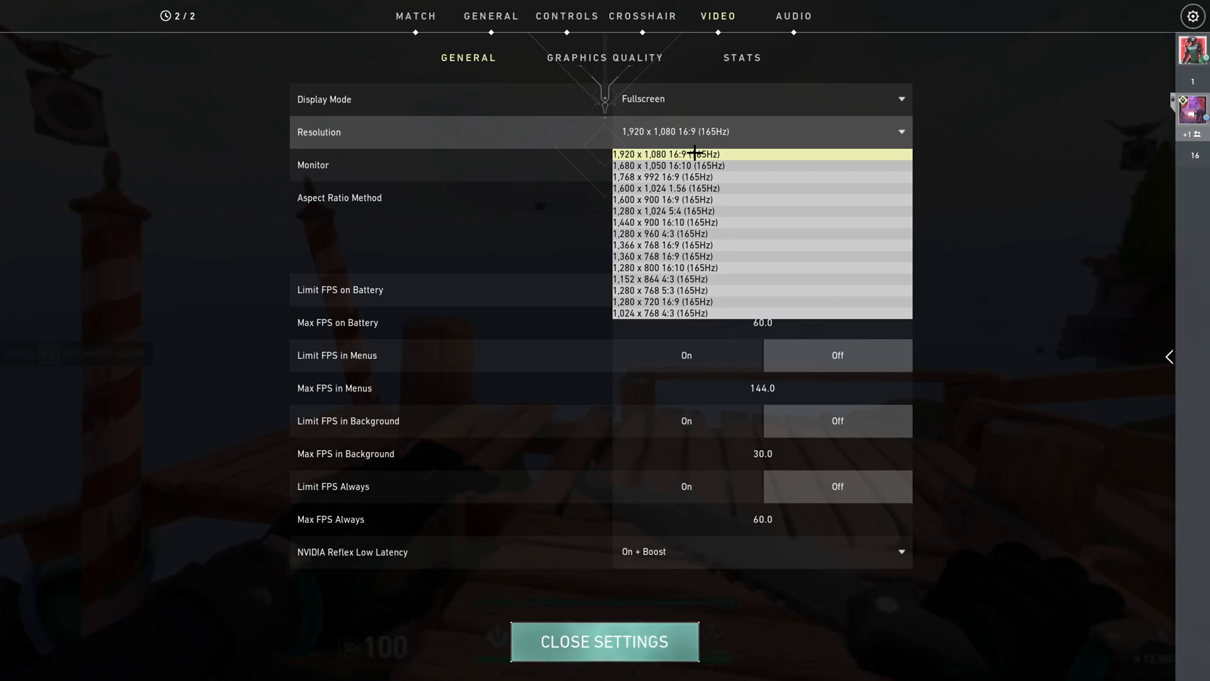
mouse_move(659, 268)
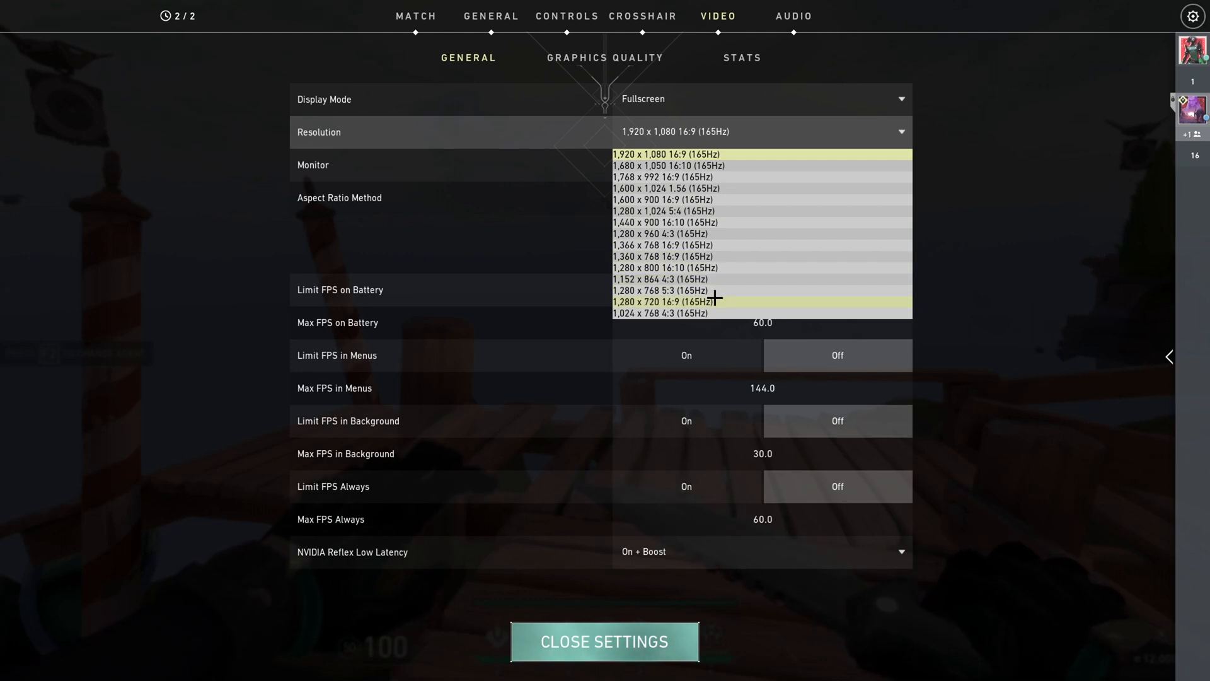
left_click(603, 642)
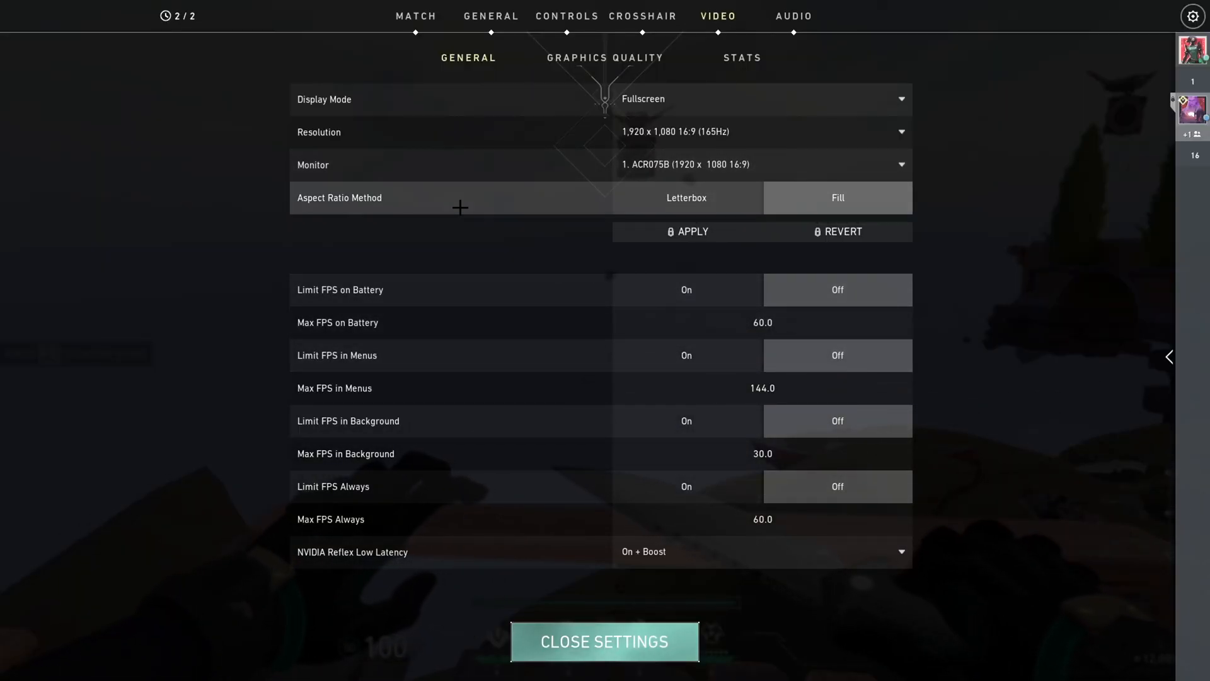
mouse_move(687, 173)
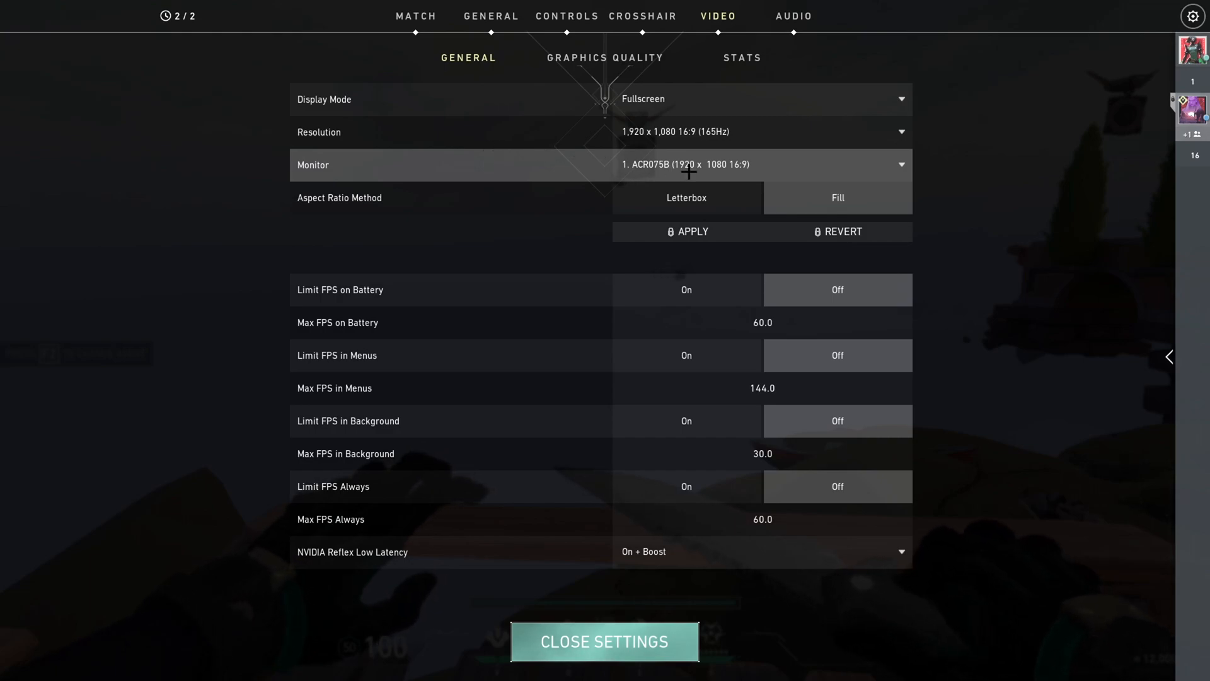
mouse_move(651, 179)
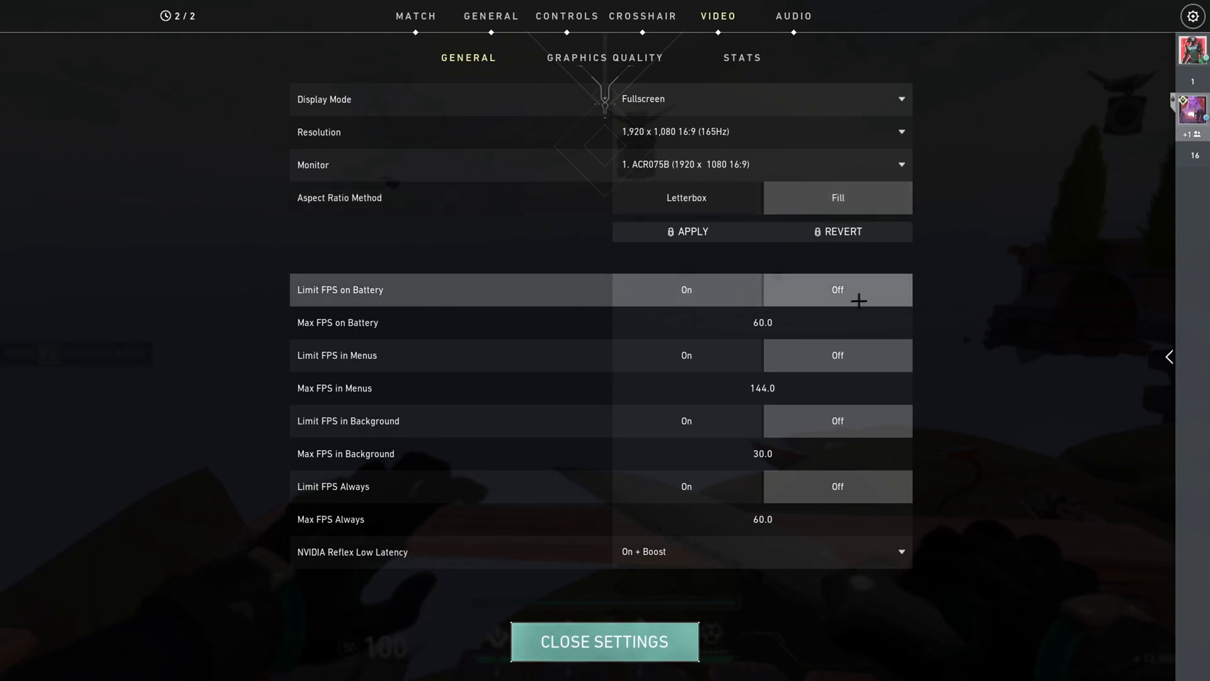
mouse_move(382, 355)
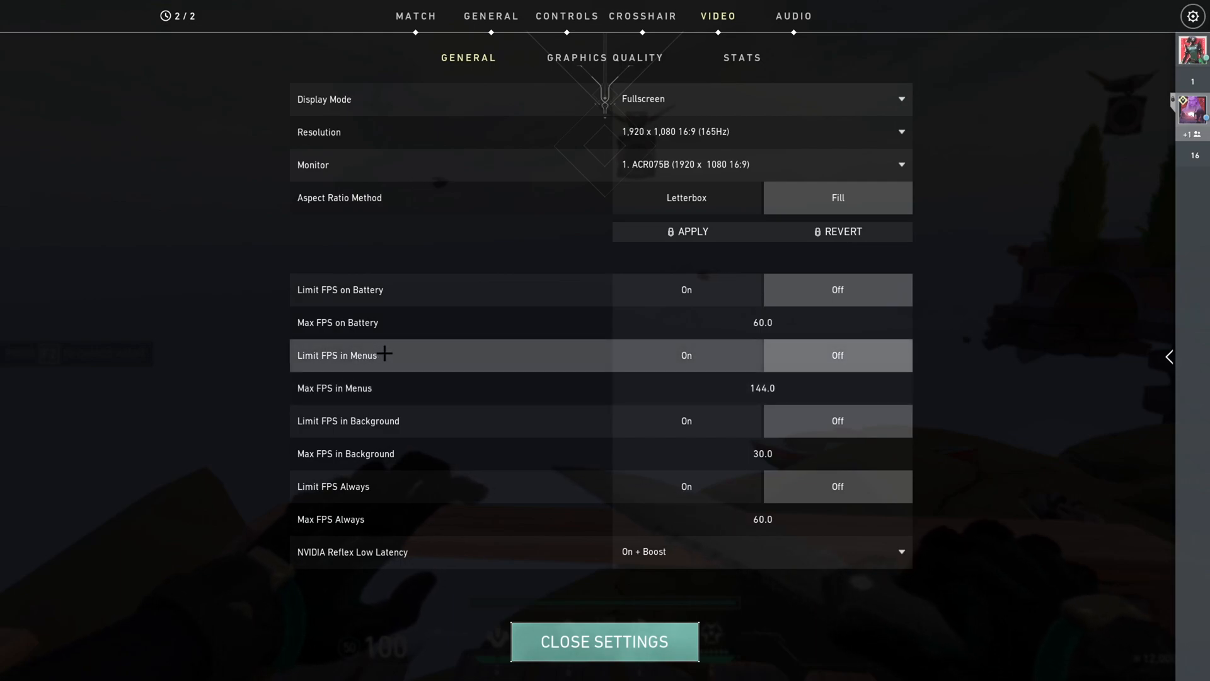
mouse_move(352, 395)
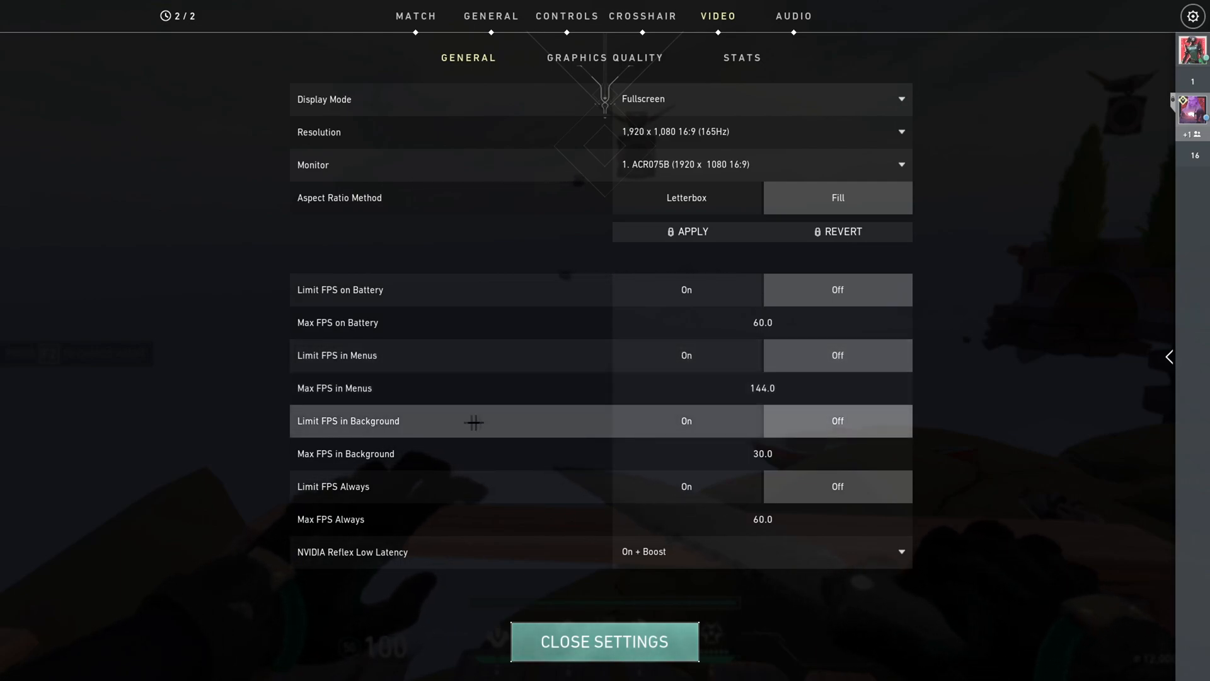
mouse_move(414, 487)
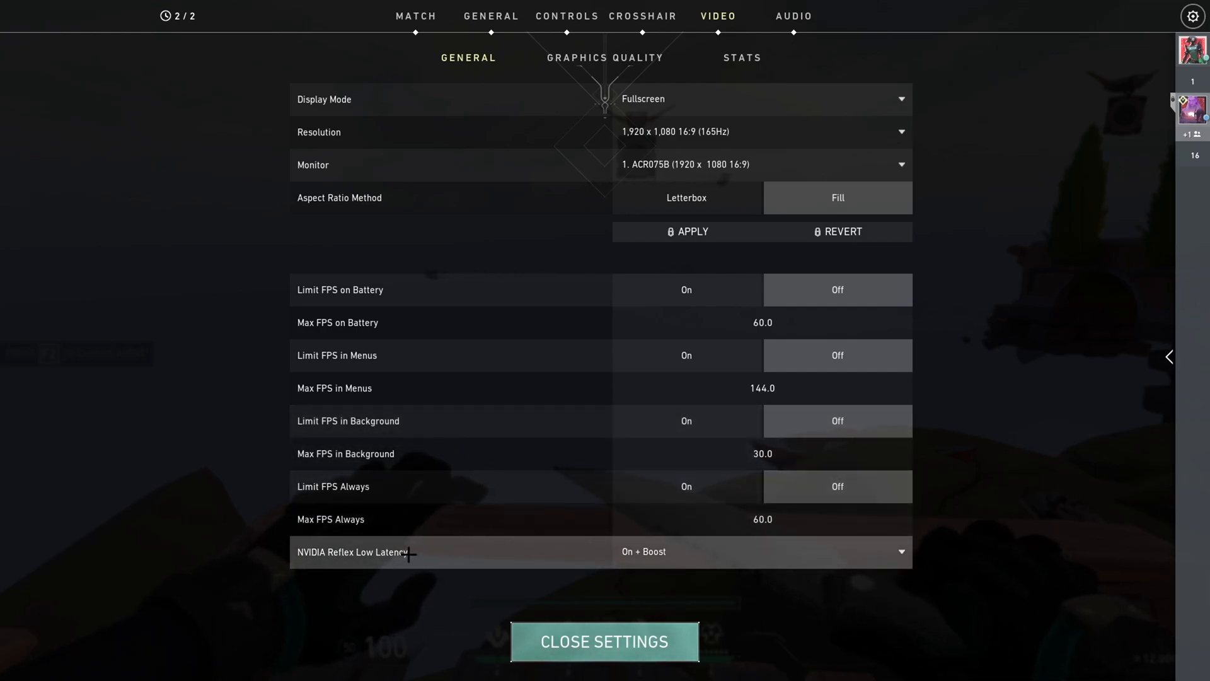
left_click(604, 642)
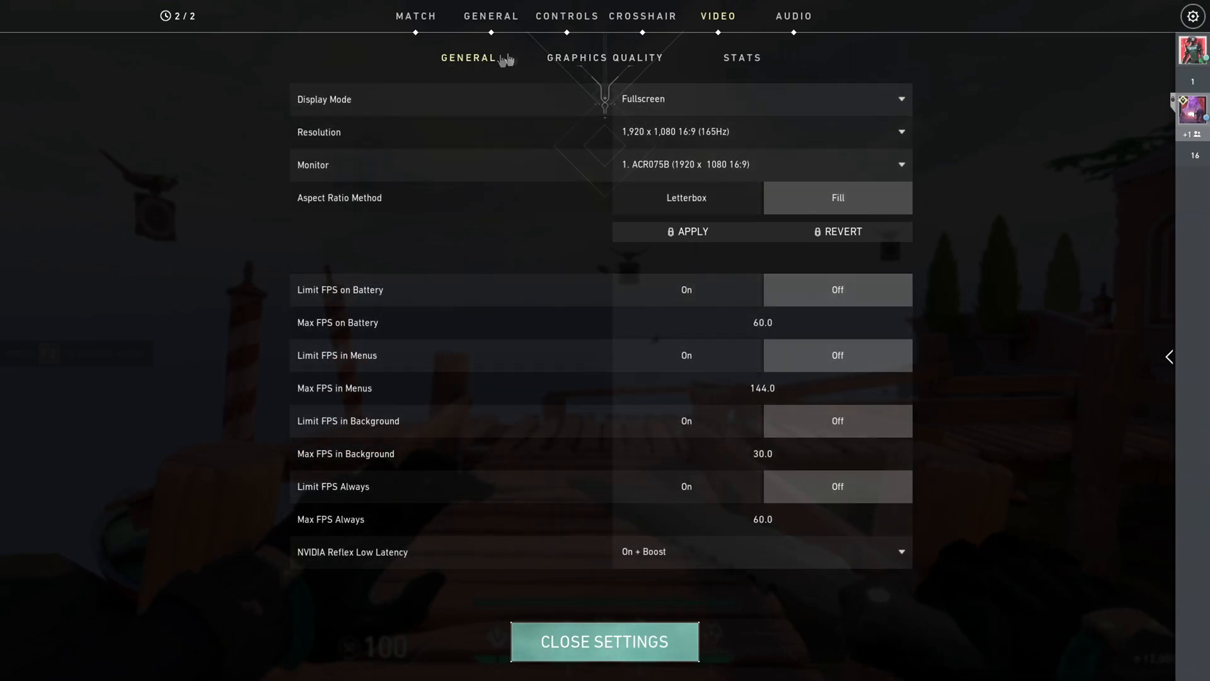
Try UI Quality at Low and High, settling on Med alongside Material Low, Texture and Detail Med.
left_click(604, 57)
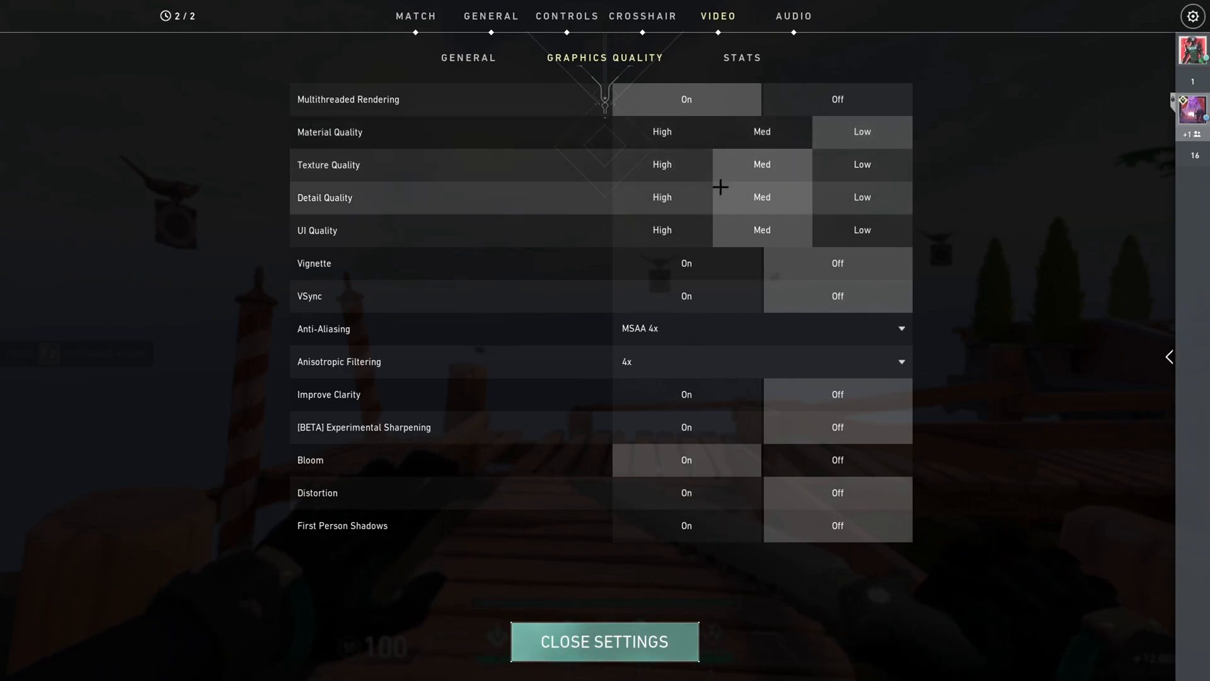
mouse_move(783, 167)
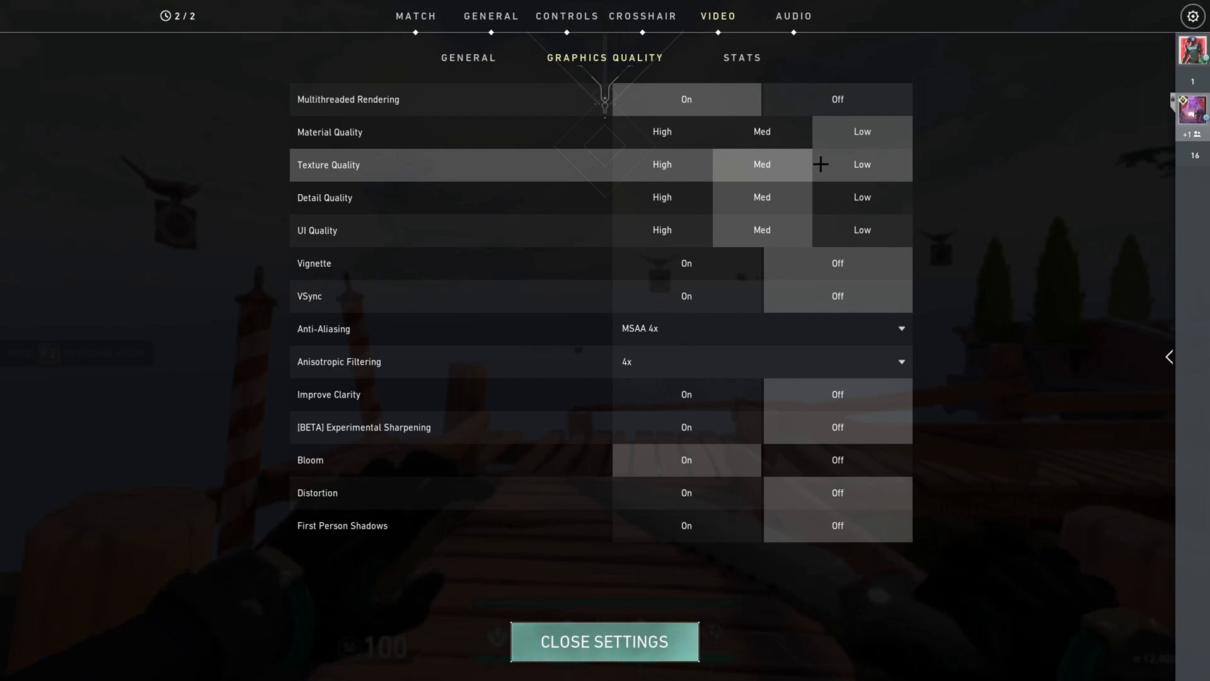
mouse_move(800, 164)
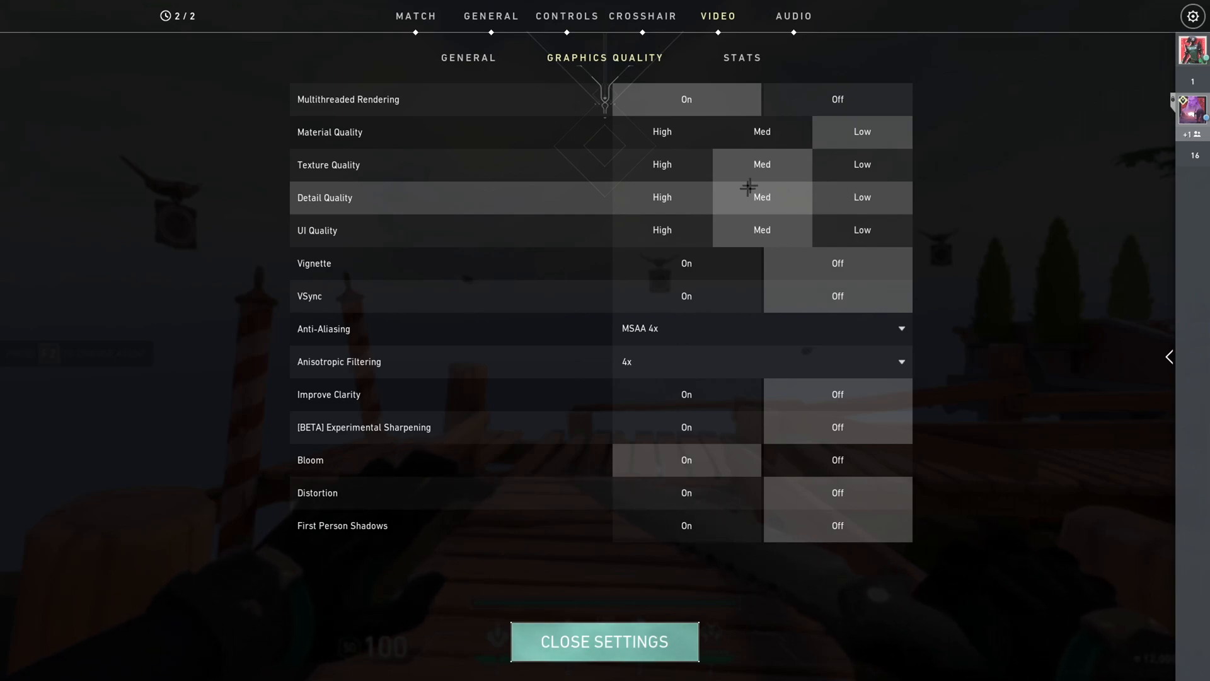
mouse_move(695, 229)
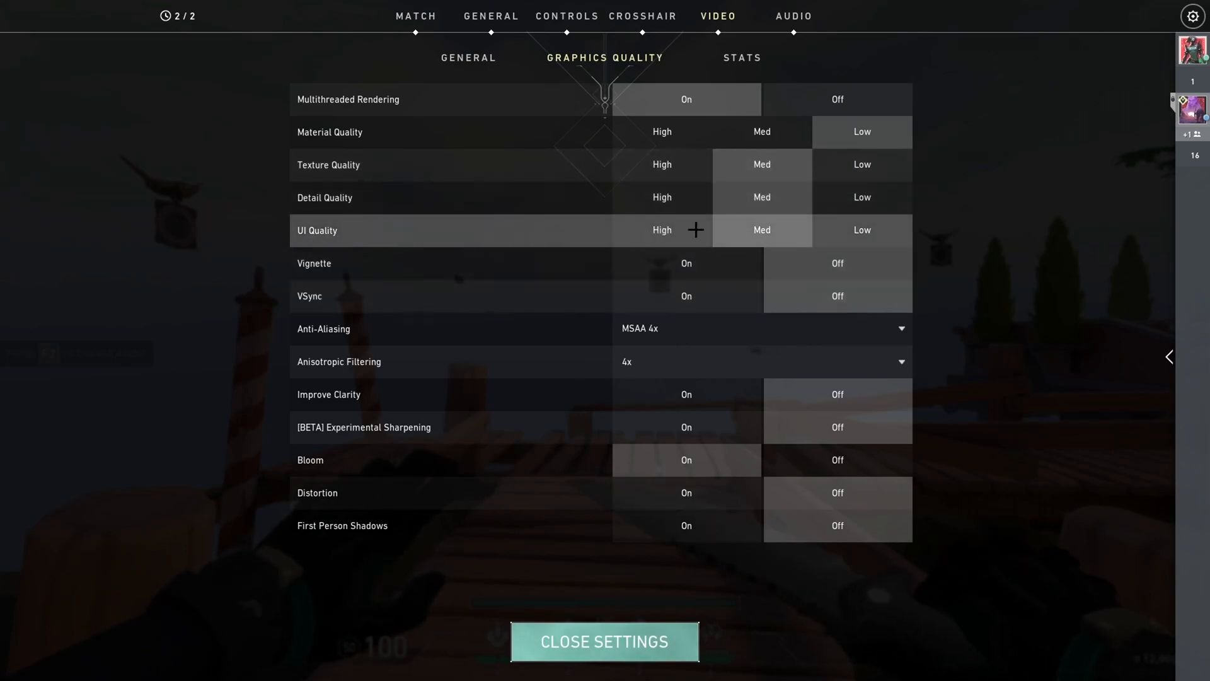
left_click(861, 230)
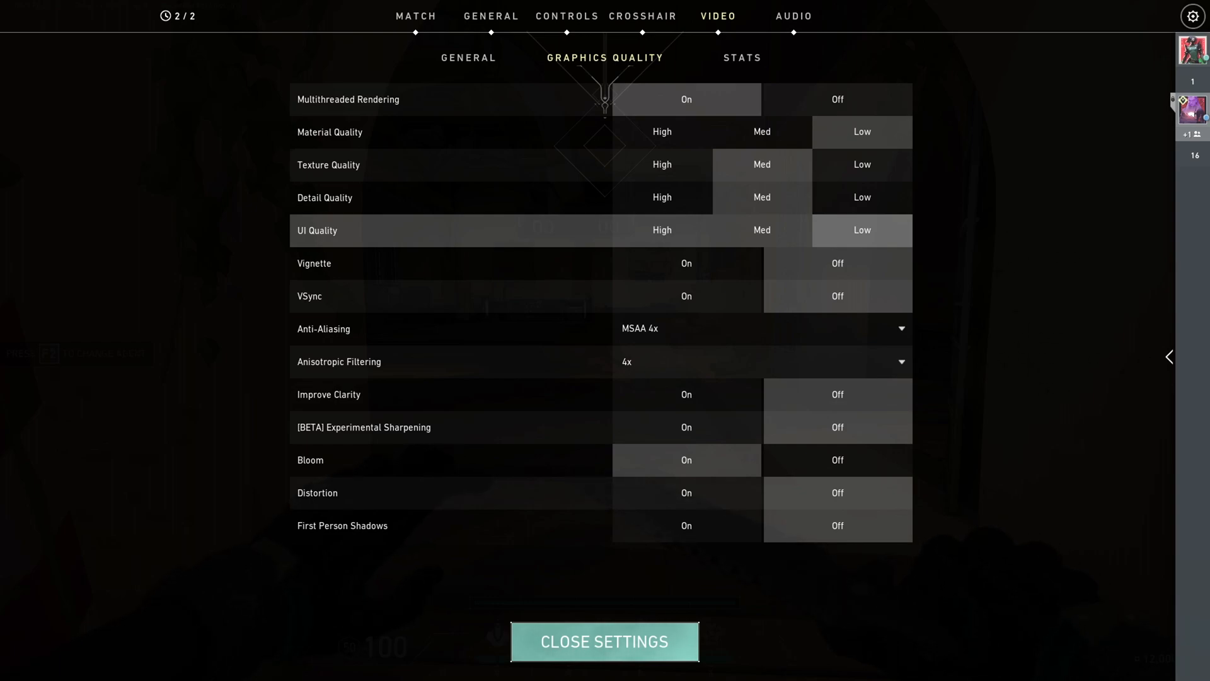
left_click(762, 230)
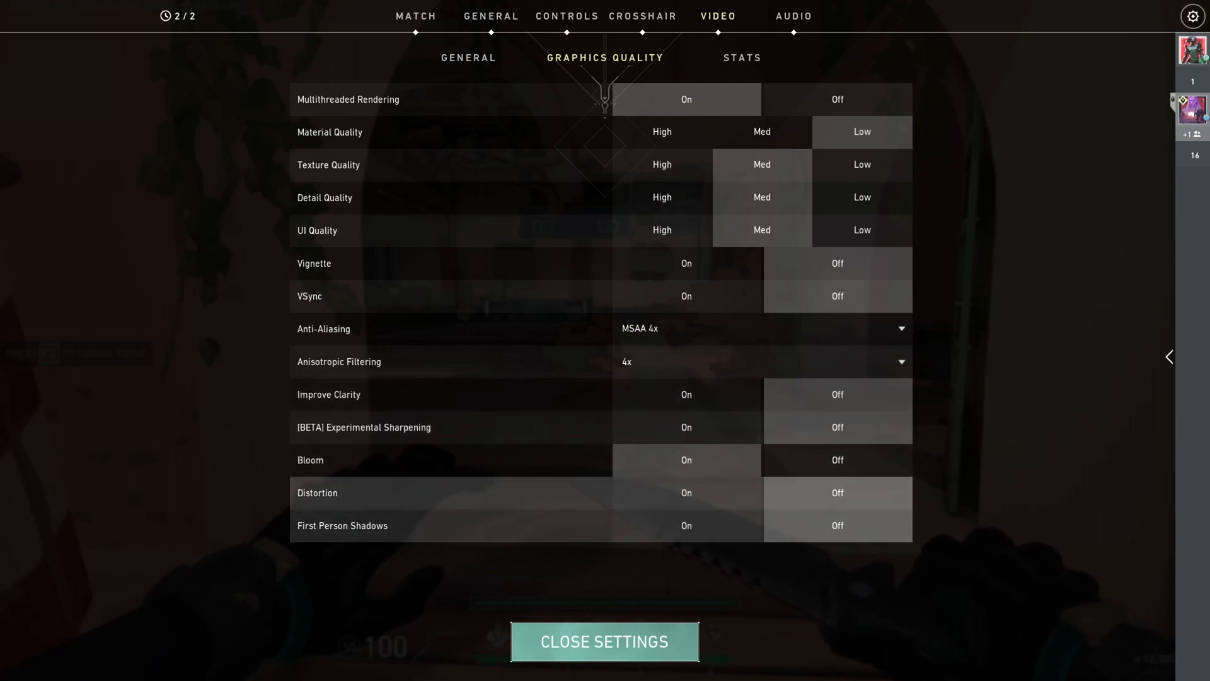
left_click(661, 229)
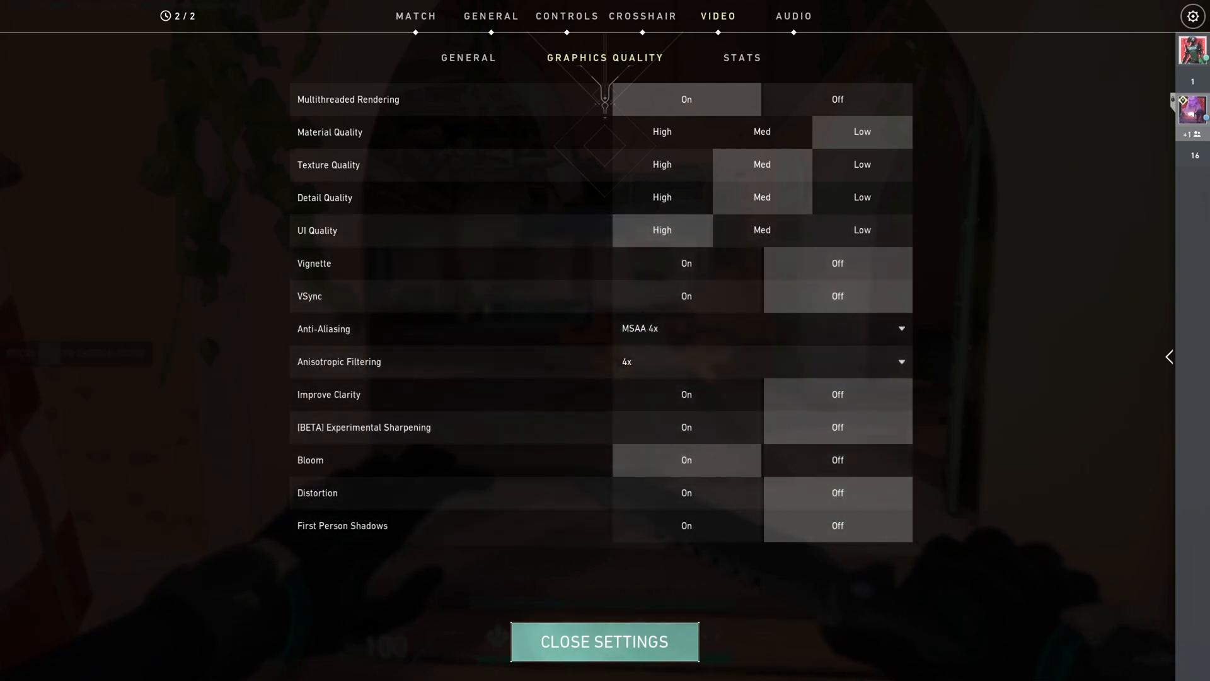
left_click(762, 230)
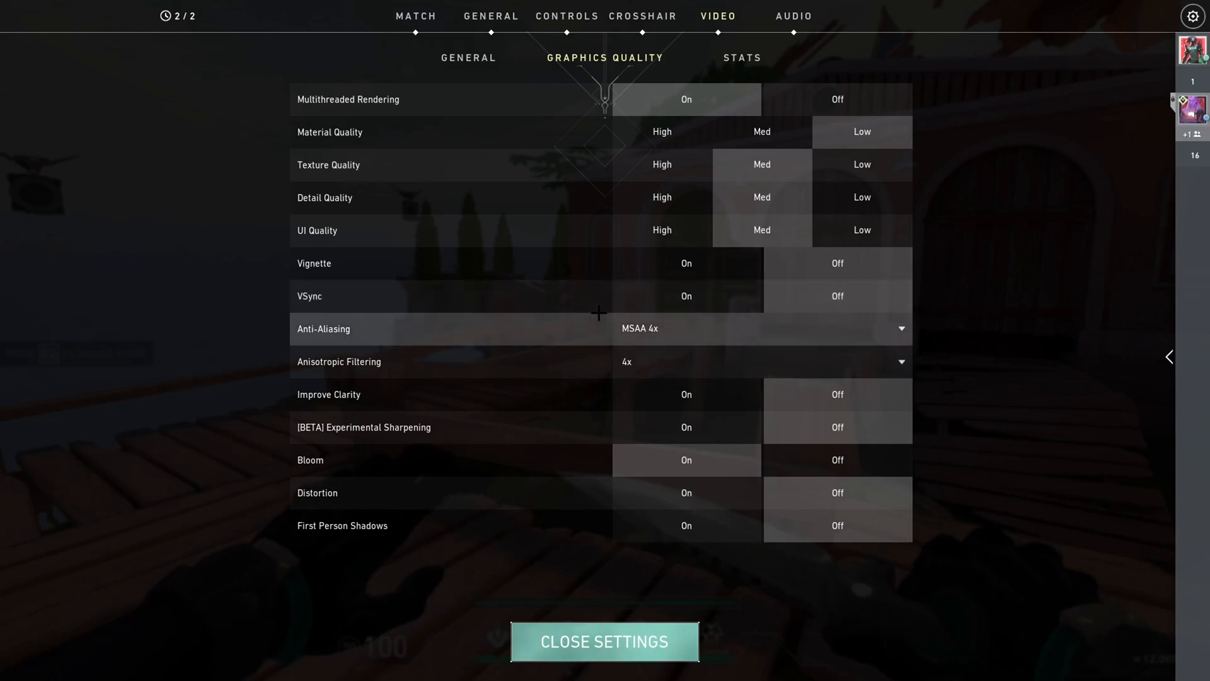
Choose MSAA 4x anti-aliasing, keep 4x anisotropic filtering and toggle Bloom.
left_click(760, 328)
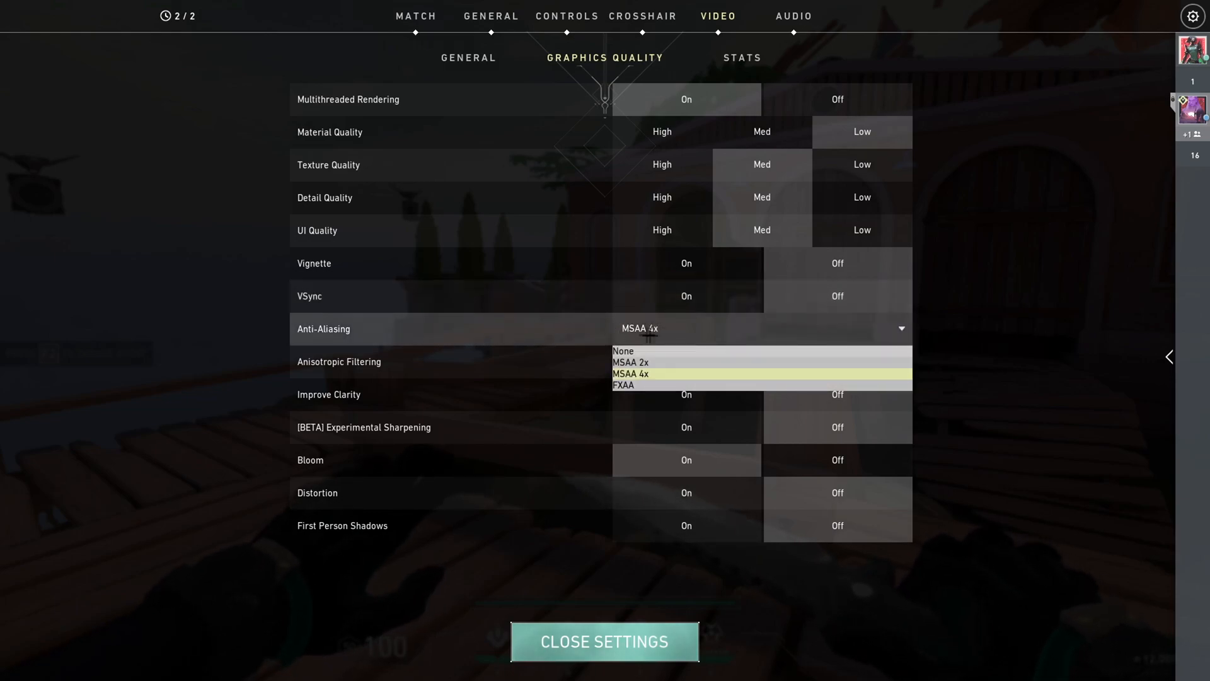
mouse_move(648, 362)
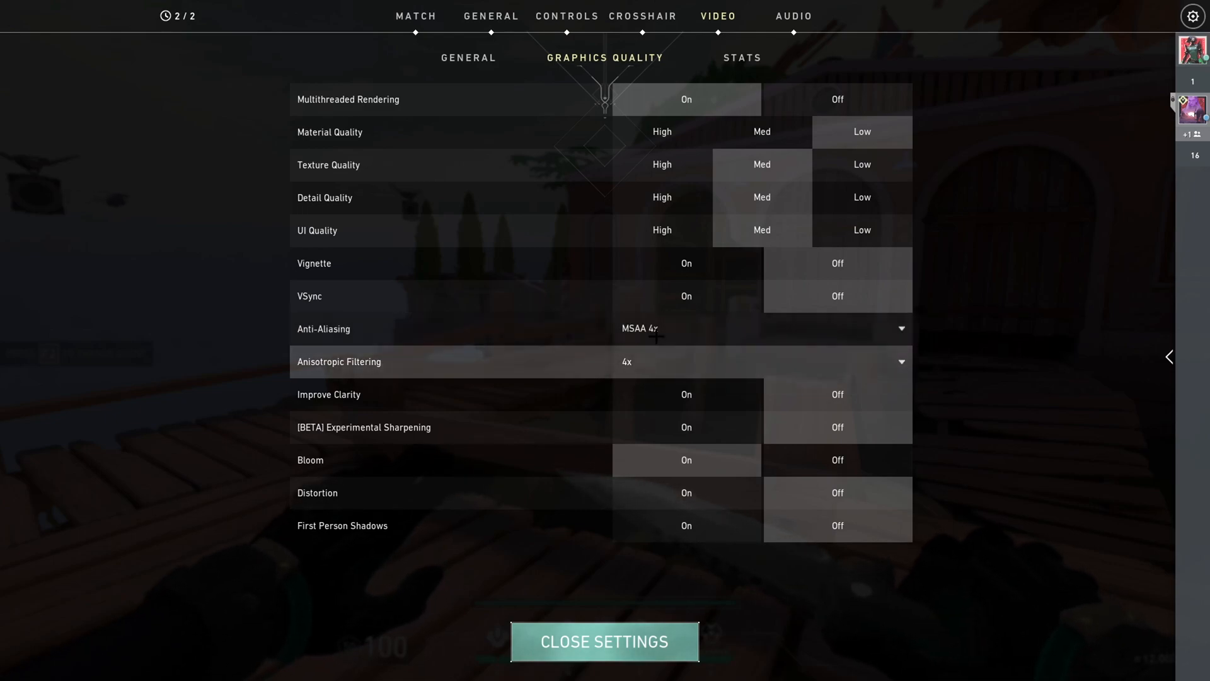
mouse_move(659, 333)
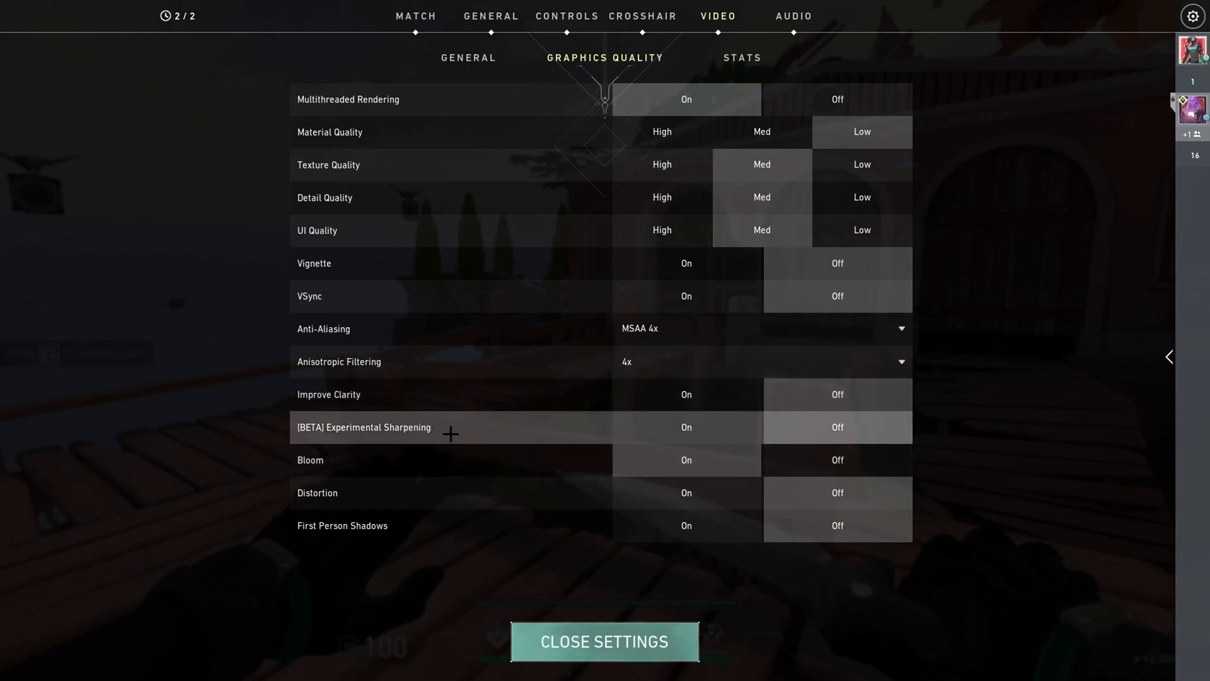
mouse_move(686, 427)
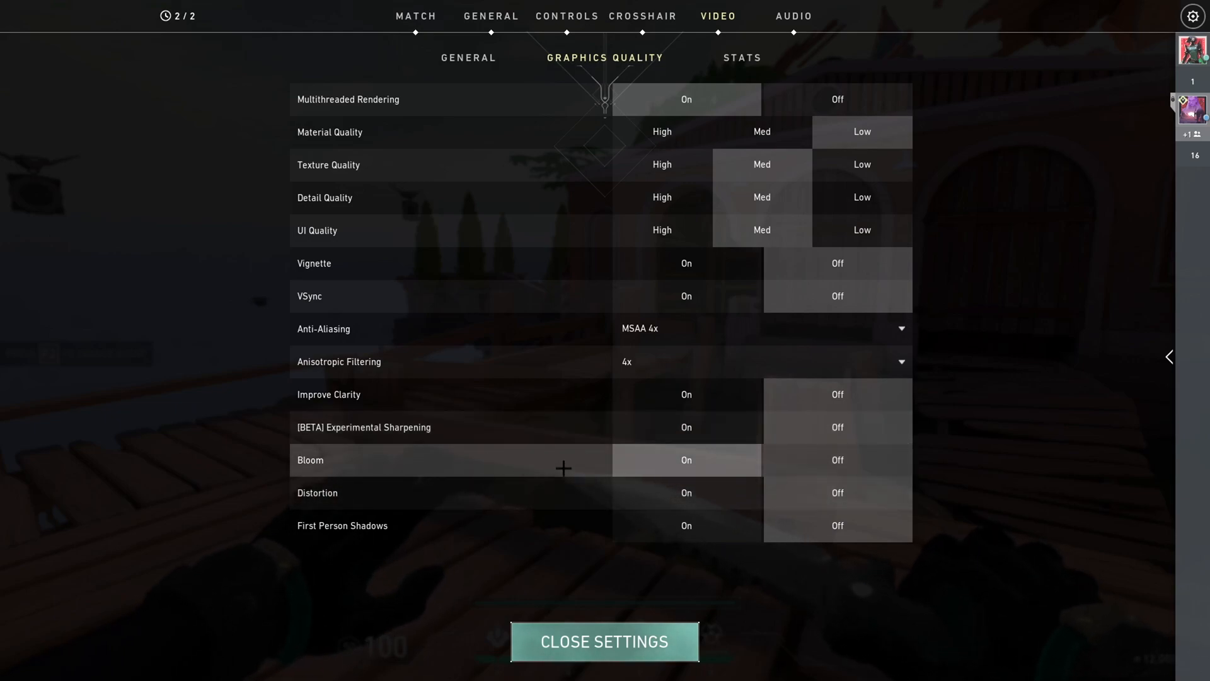
mouse_move(692, 469)
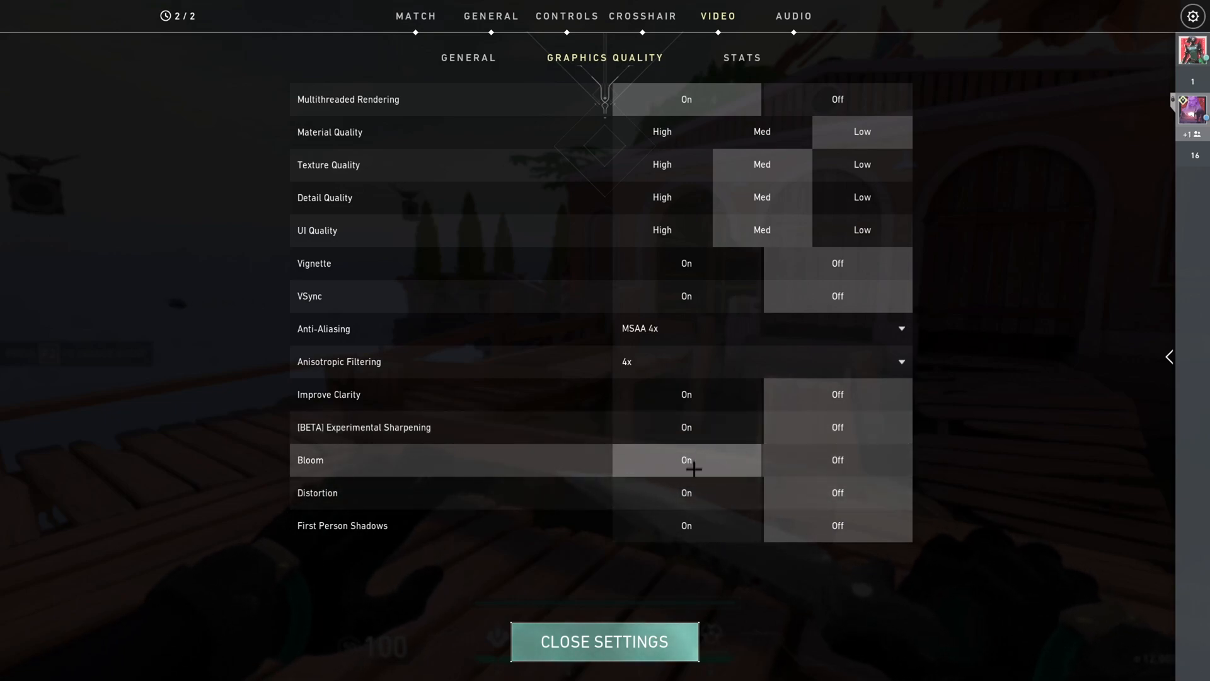
left_click(604, 641)
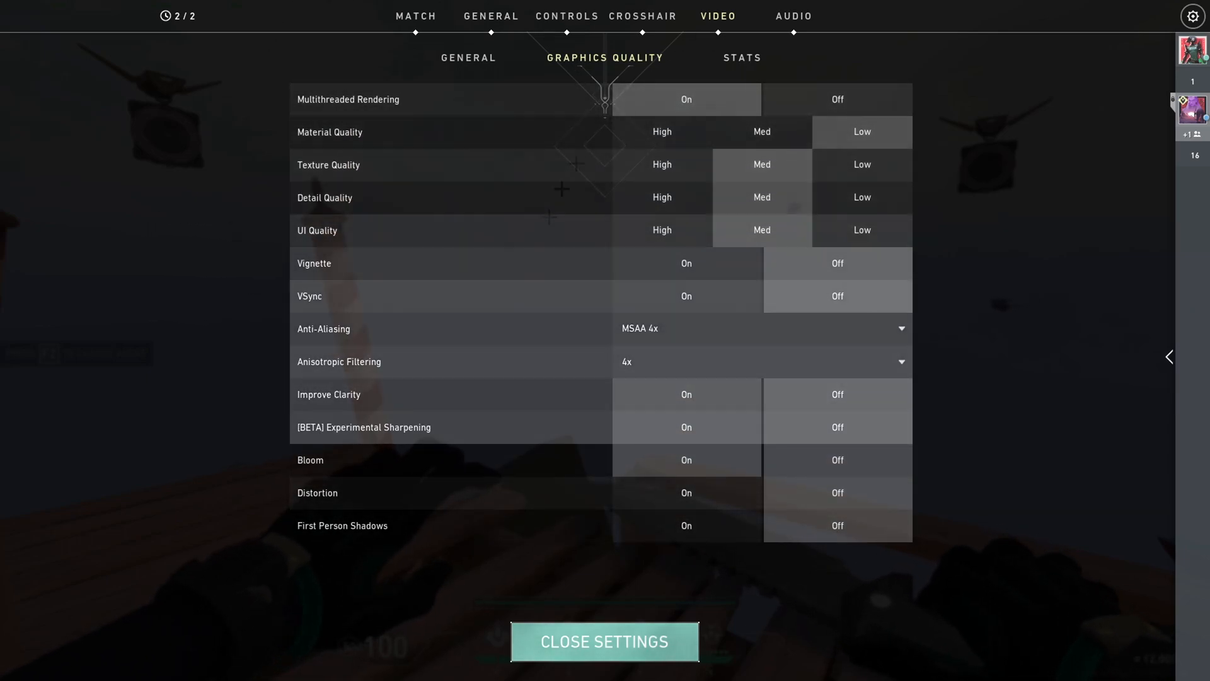
Set Client FPS, Total Frame Time and Packet Loss stats to Text Only.
left_click(742, 57)
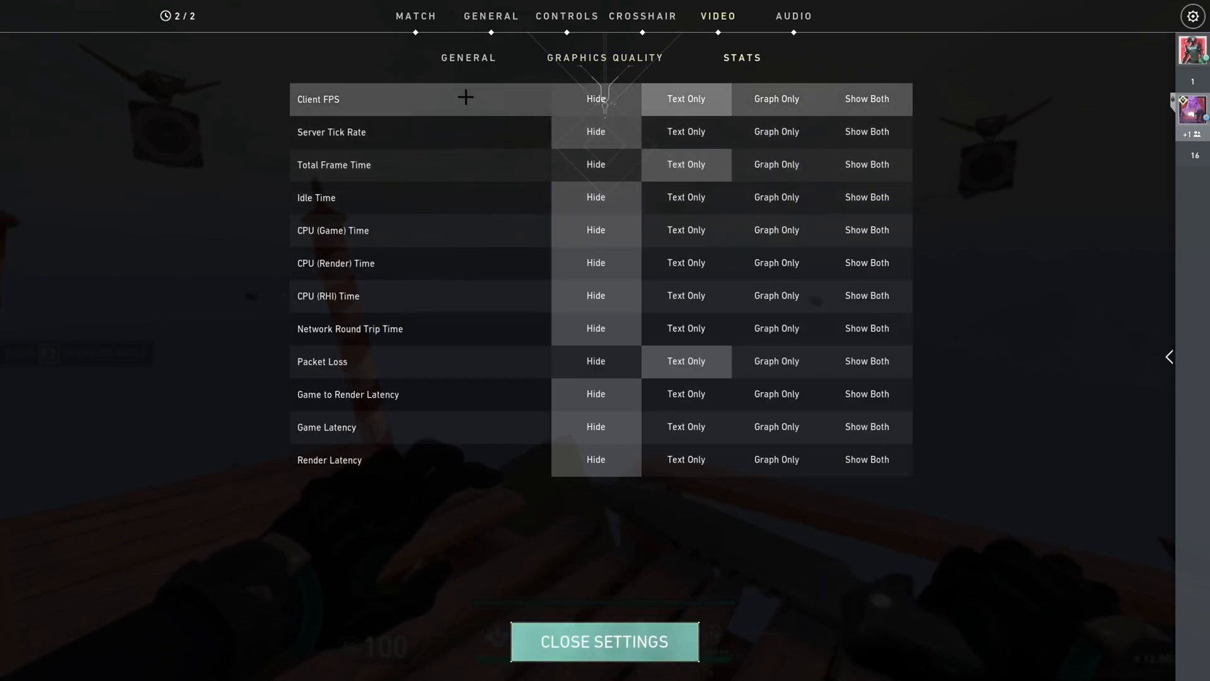
mouse_move(359, 97)
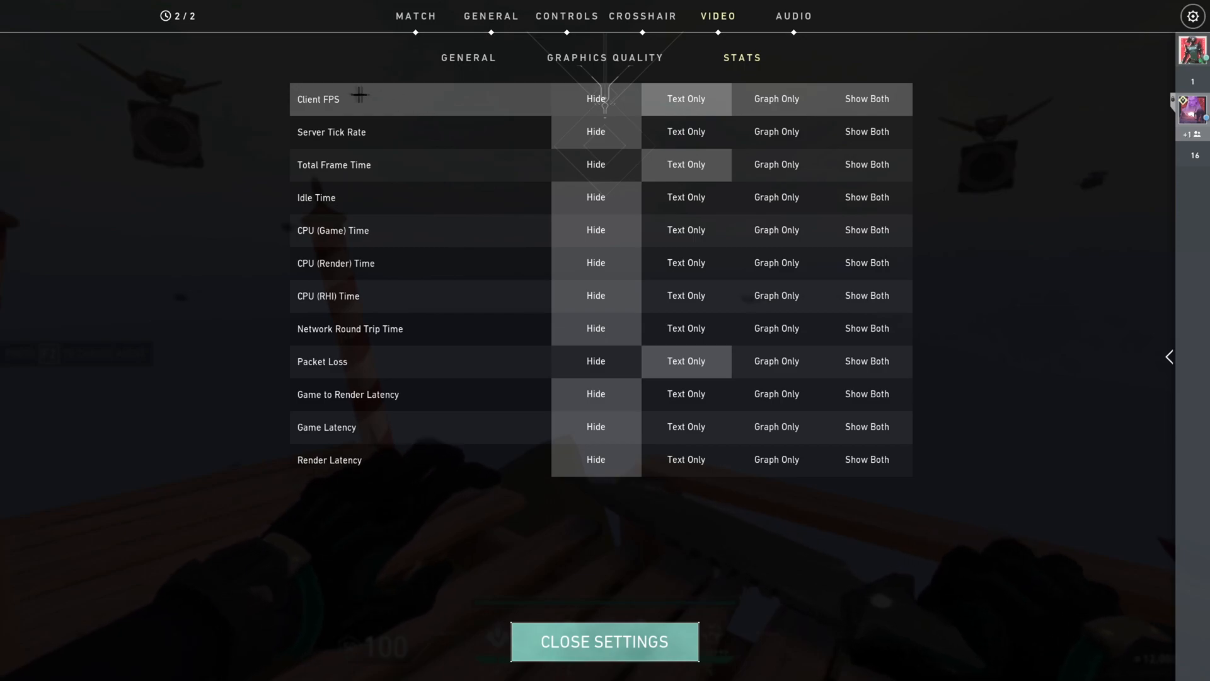
mouse_move(346, 159)
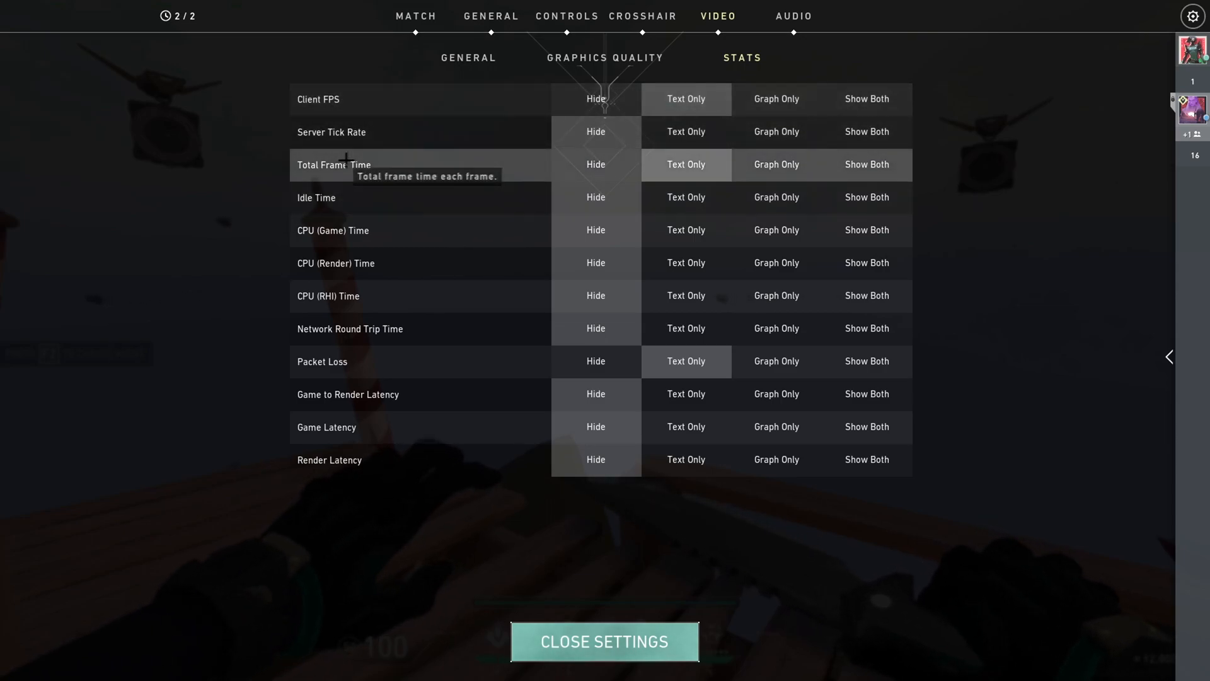
mouse_move(575, 263)
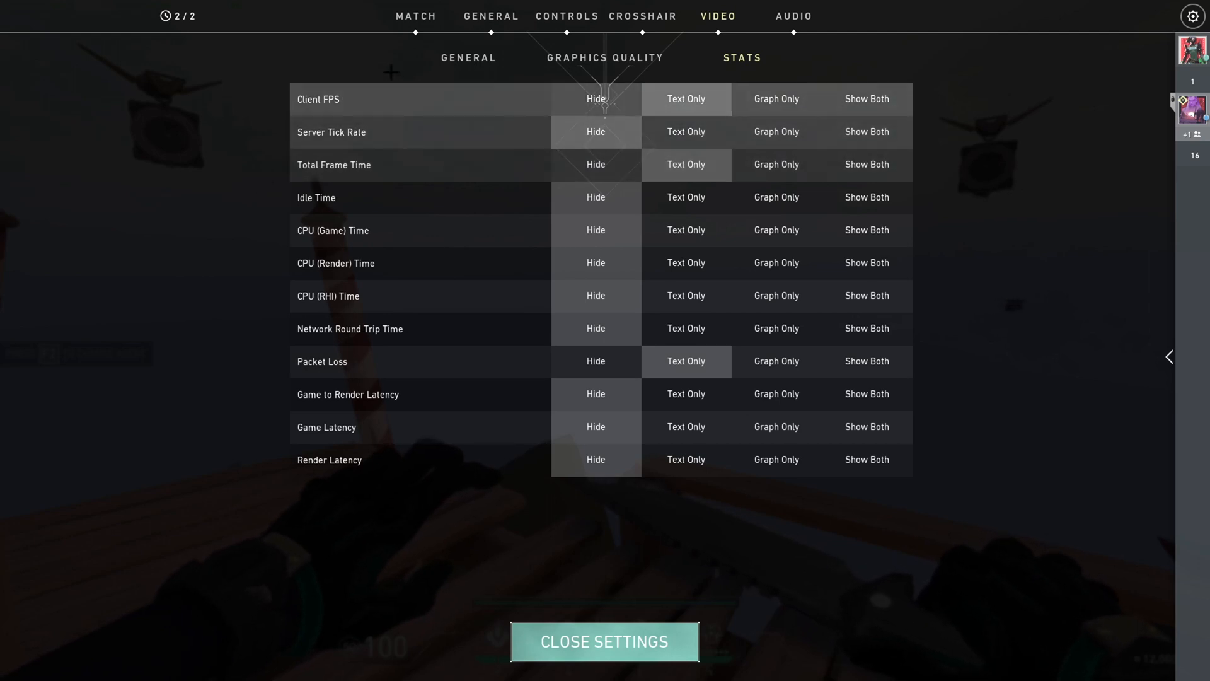
left_click(604, 642)
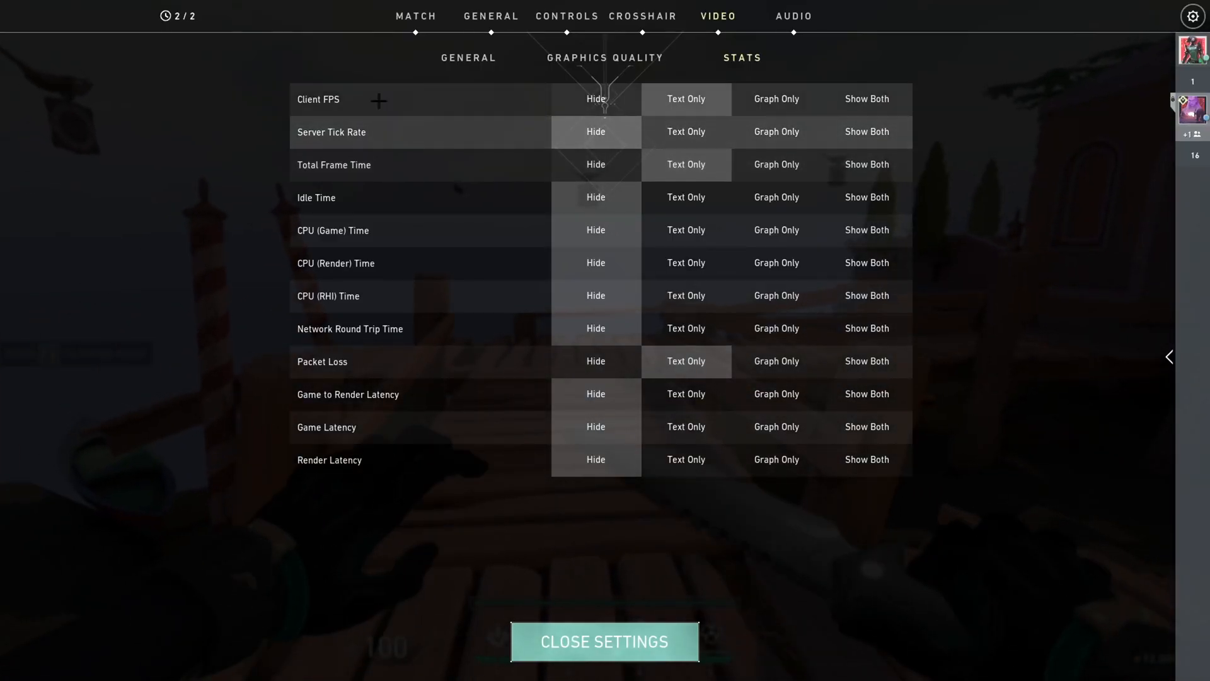
left_click(604, 641)
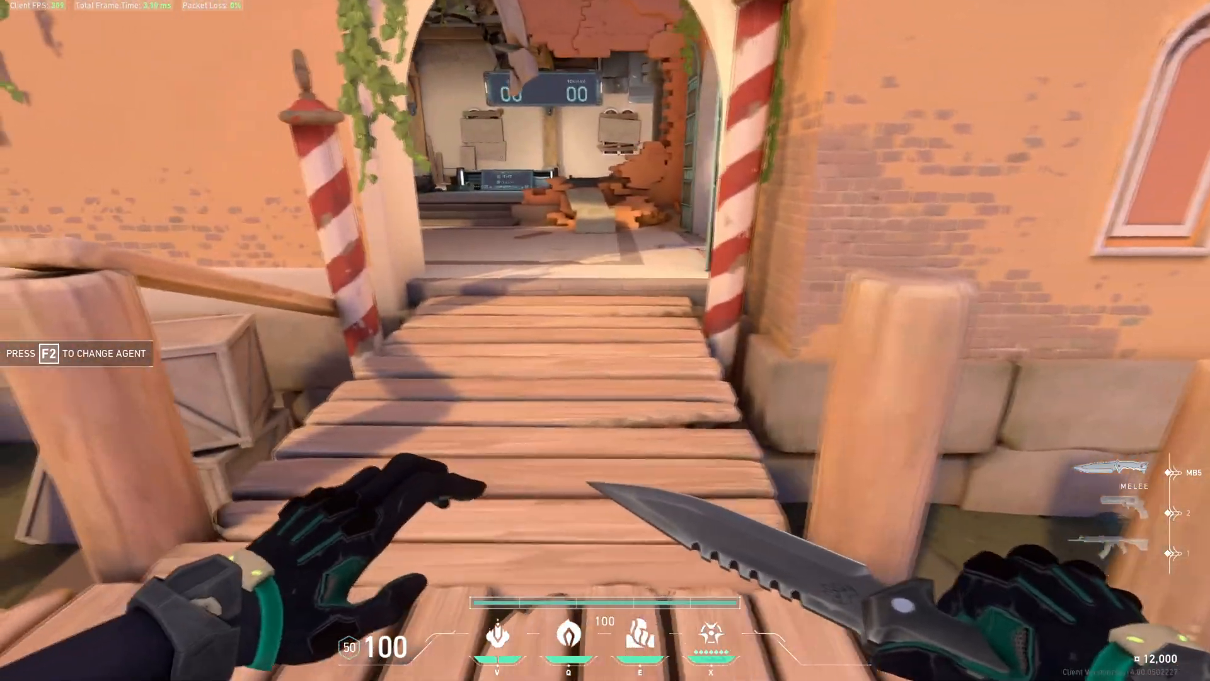
Return to the Stats settings after checking the overlay and confirm the text-only choices.
key("Escape")
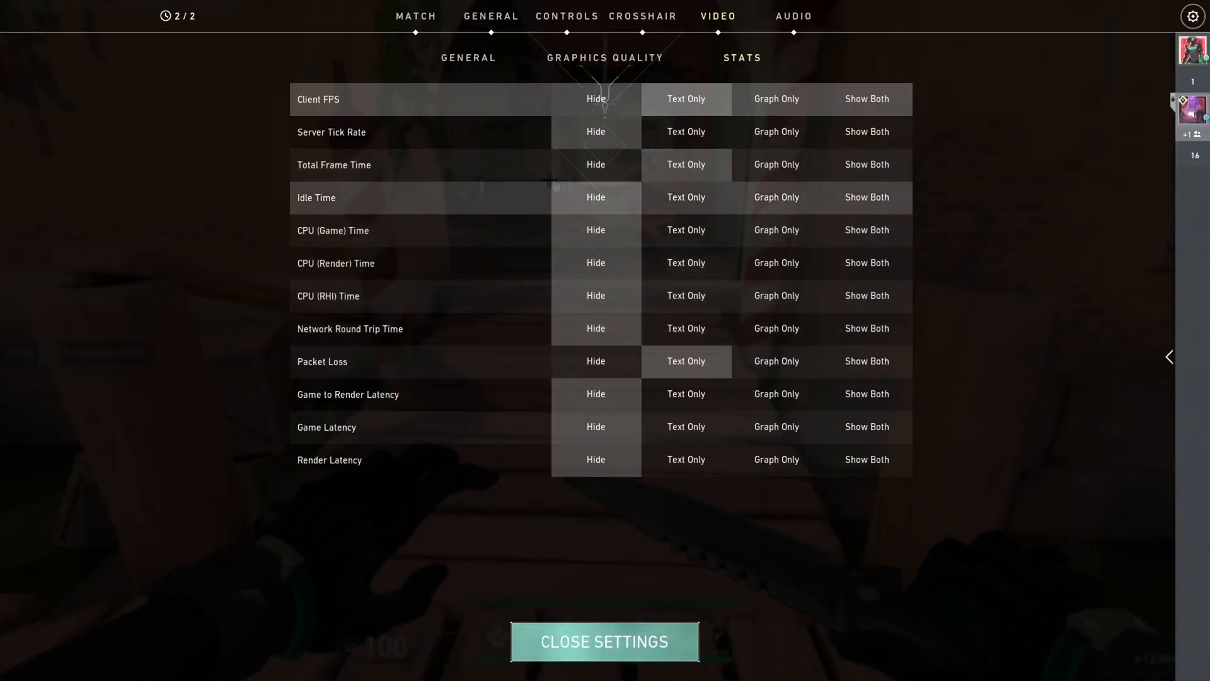
left_click(604, 642)
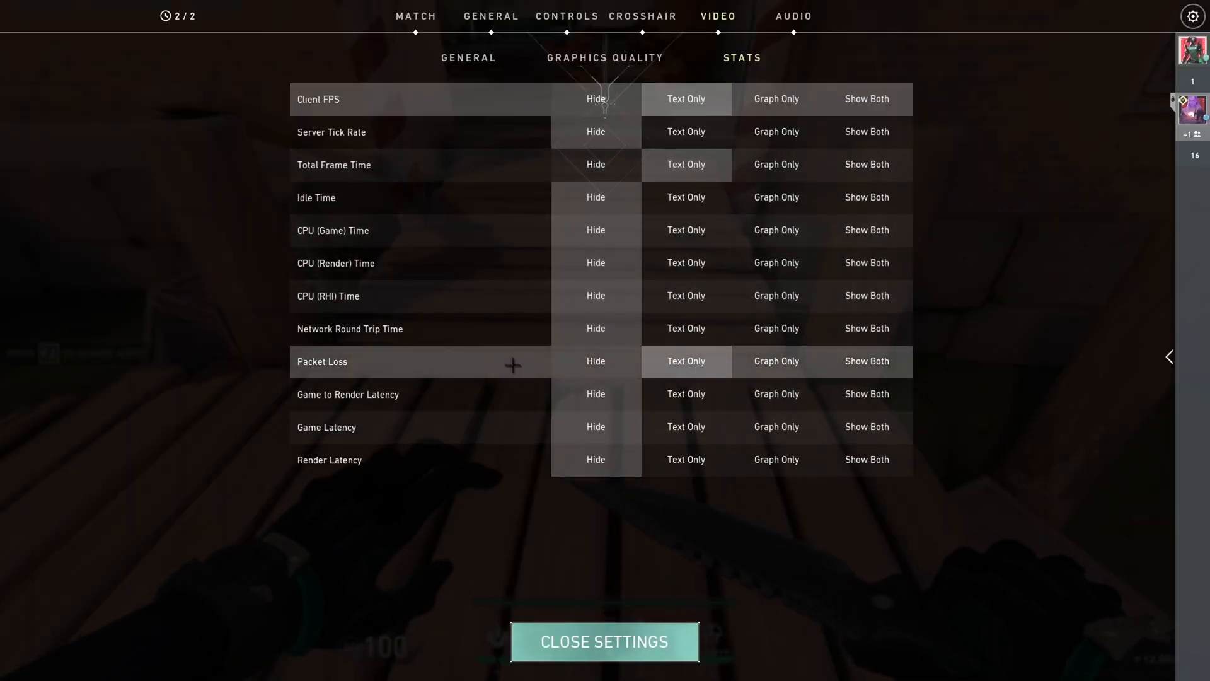
left_click(604, 641)
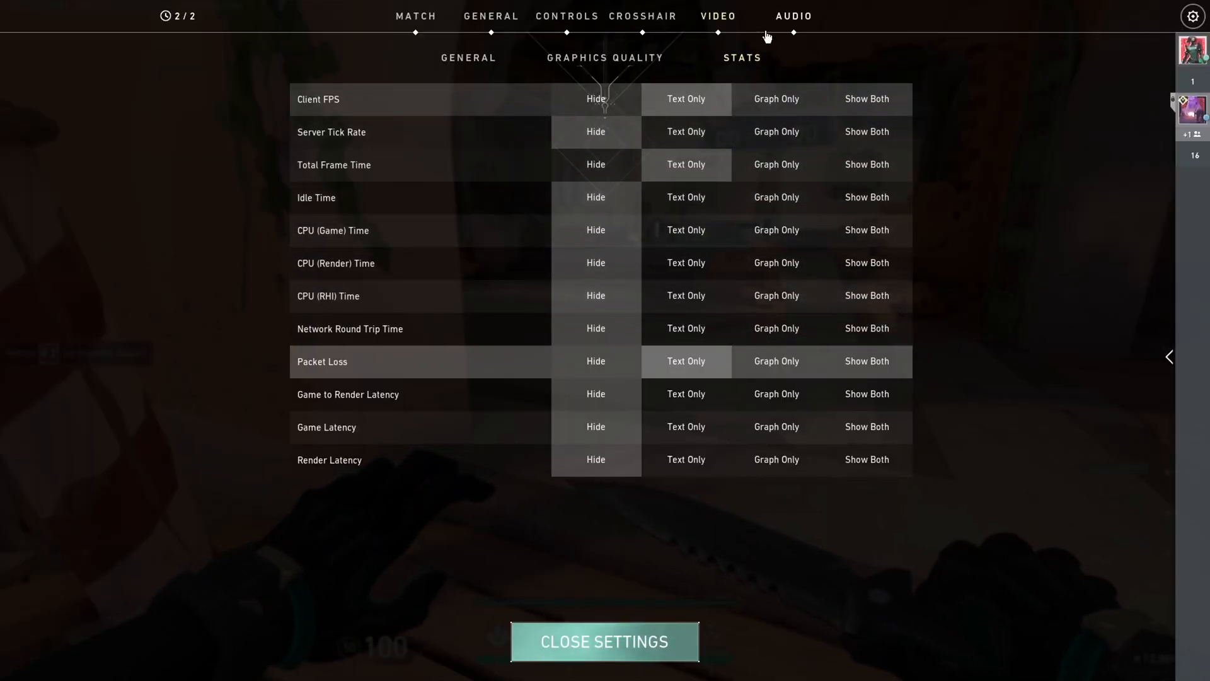
Review the General, Graphics Quality and Stats settings, then close settings back to the range.
left_click(469, 56)
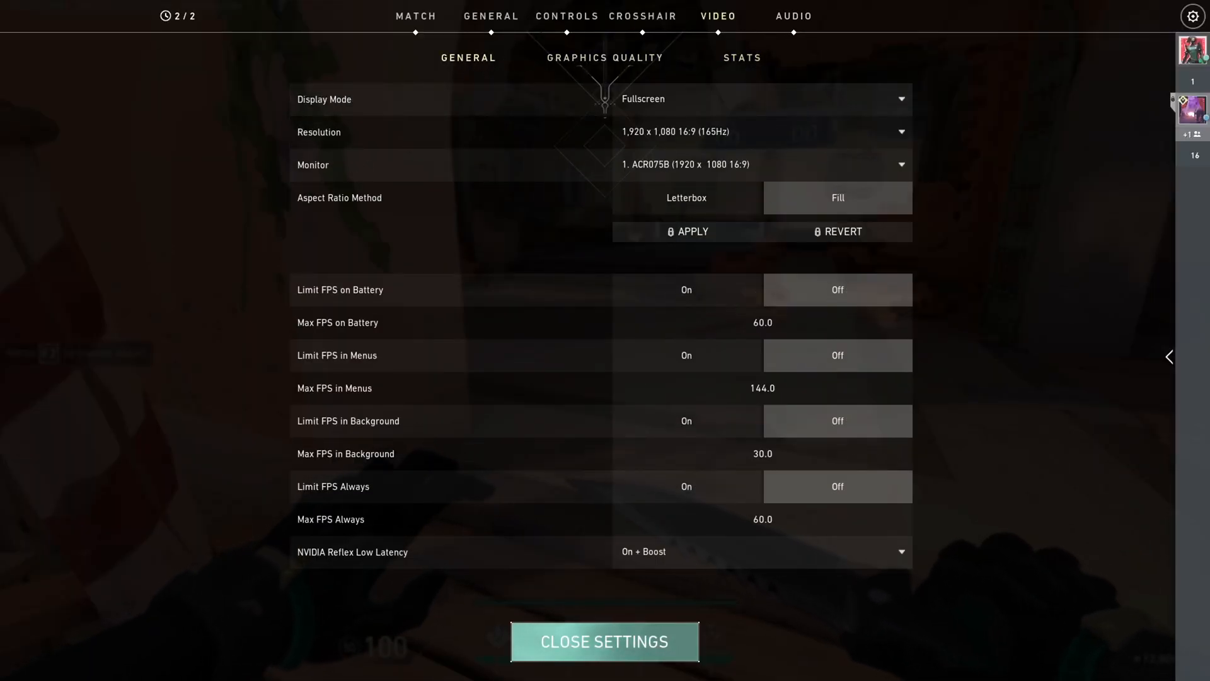
left_click(604, 642)
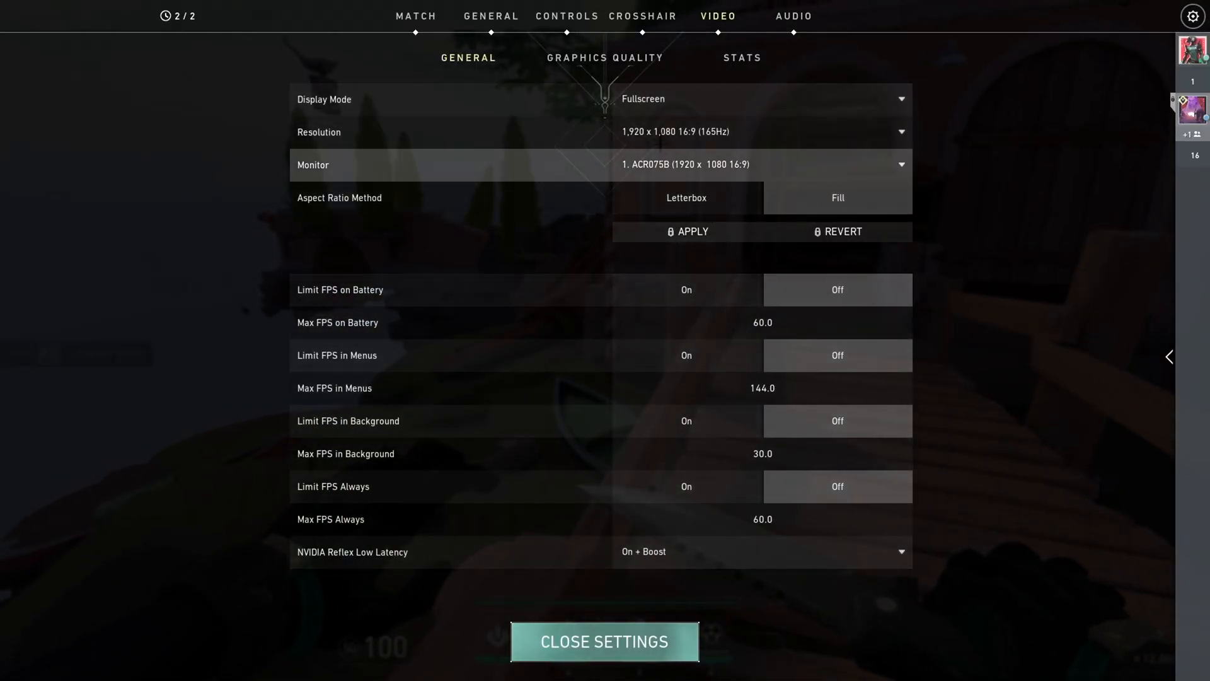
left_click(604, 56)
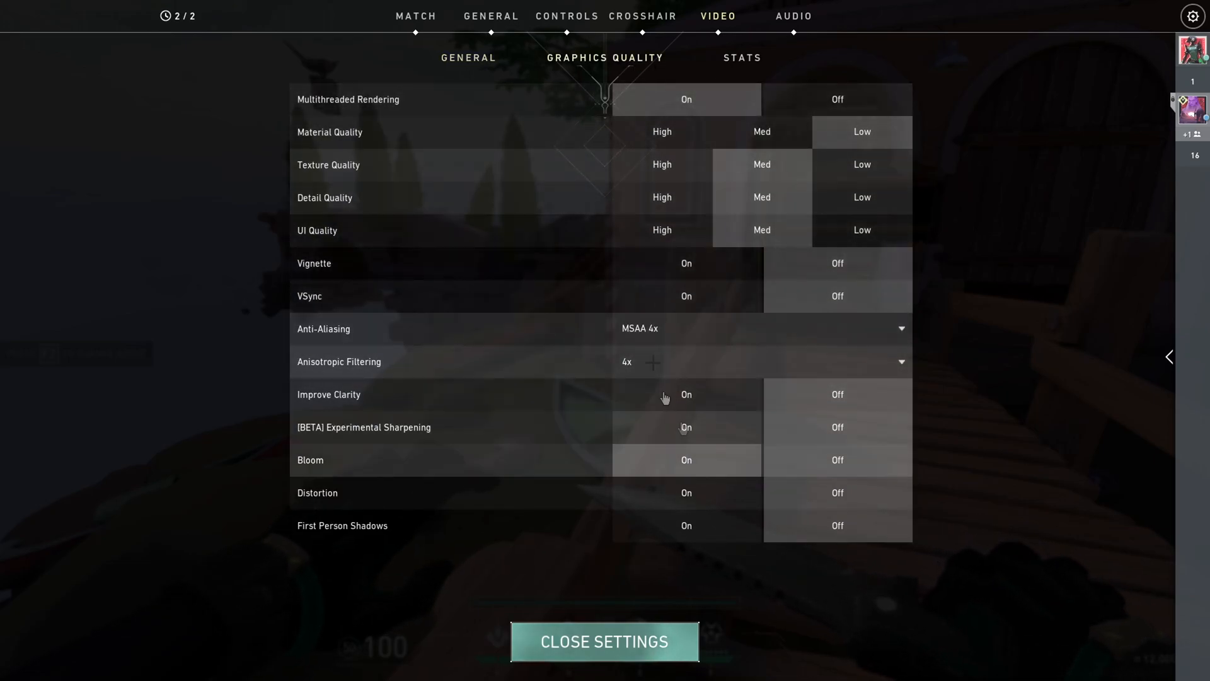
left_click(740, 56)
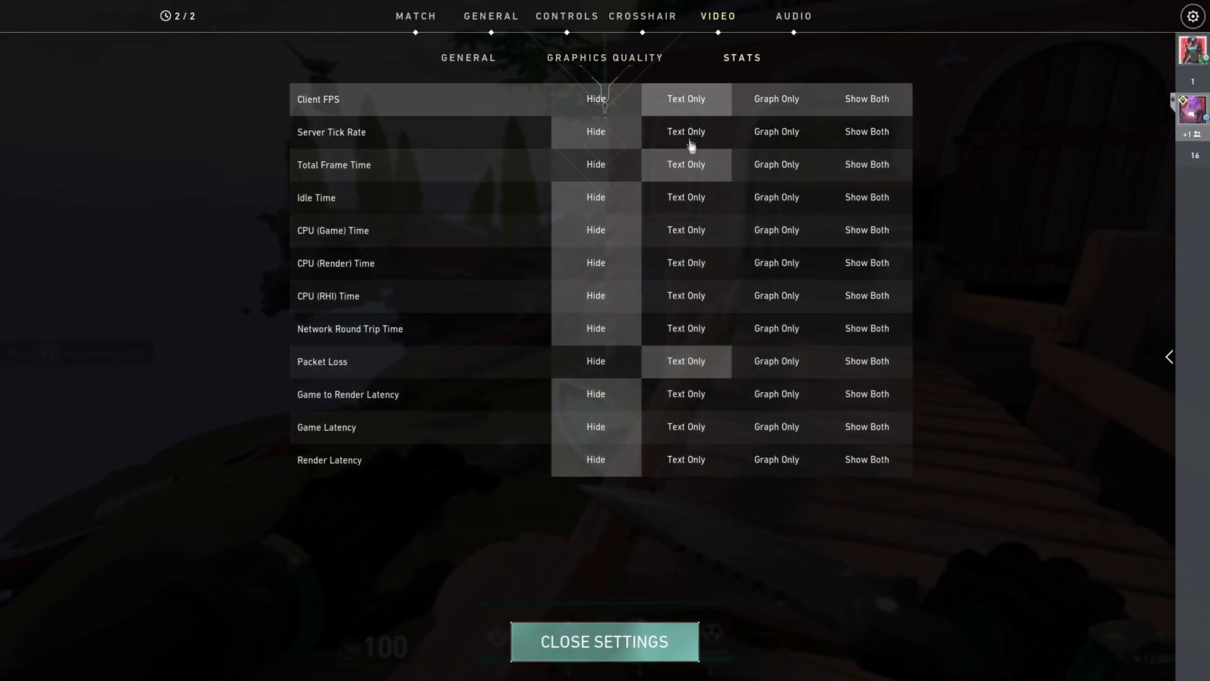
left_click(605, 56)
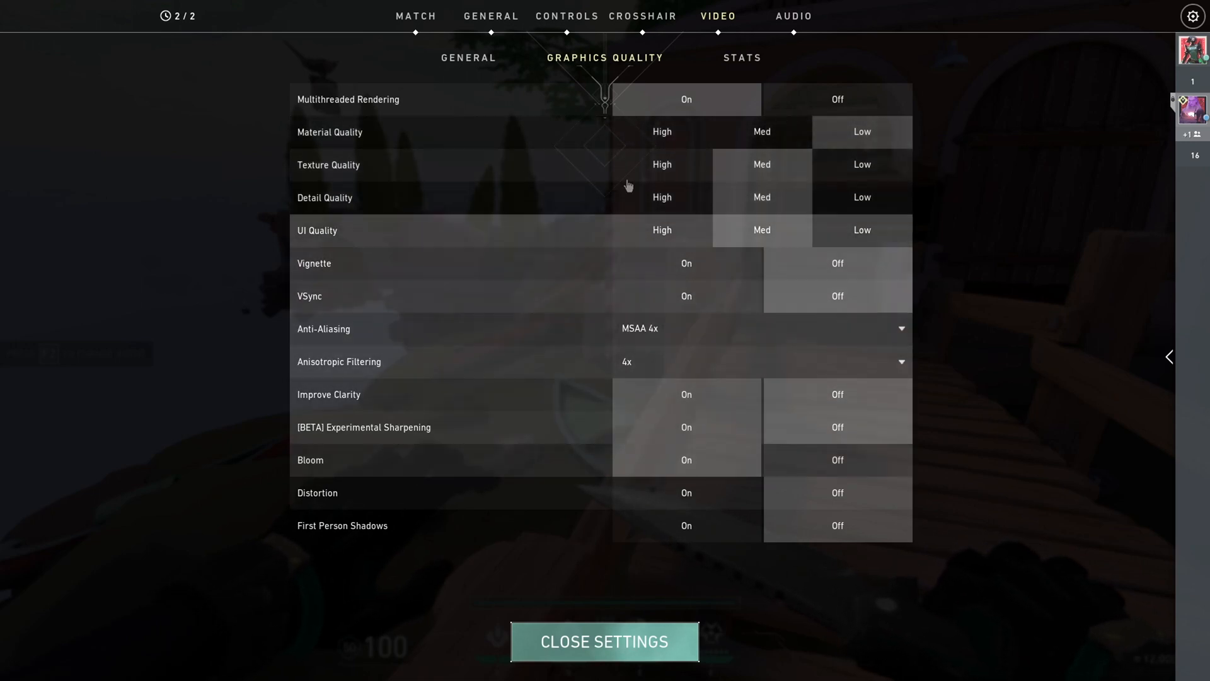
left_click(604, 642)
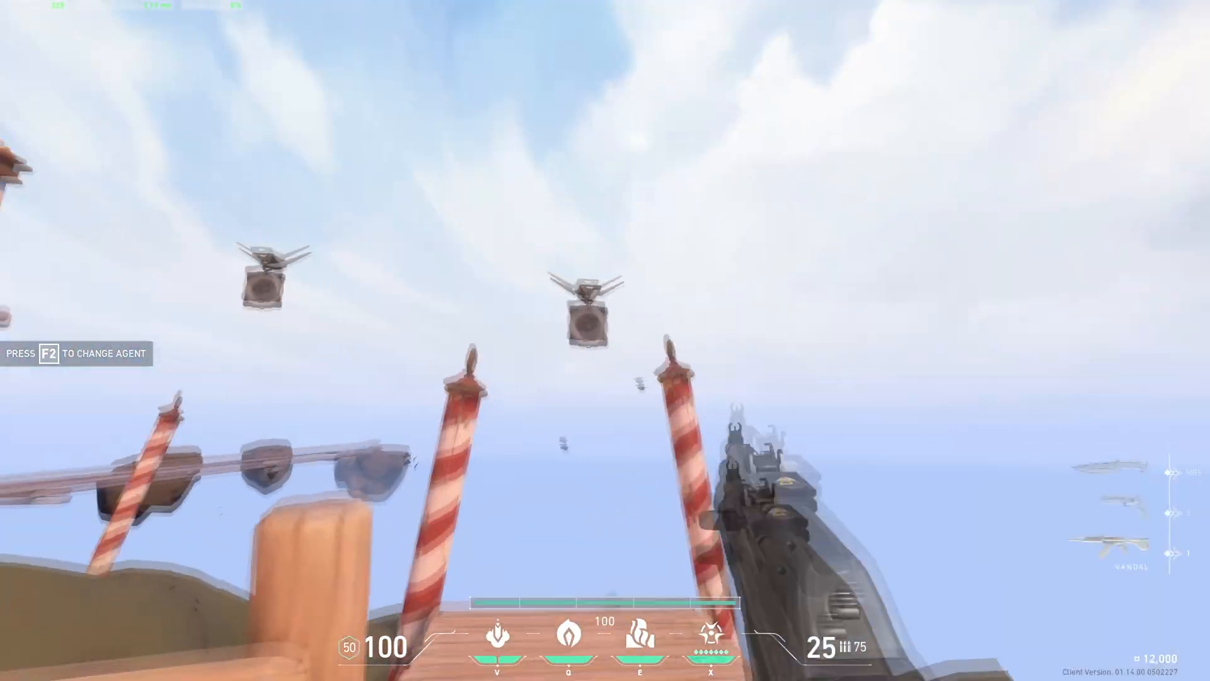